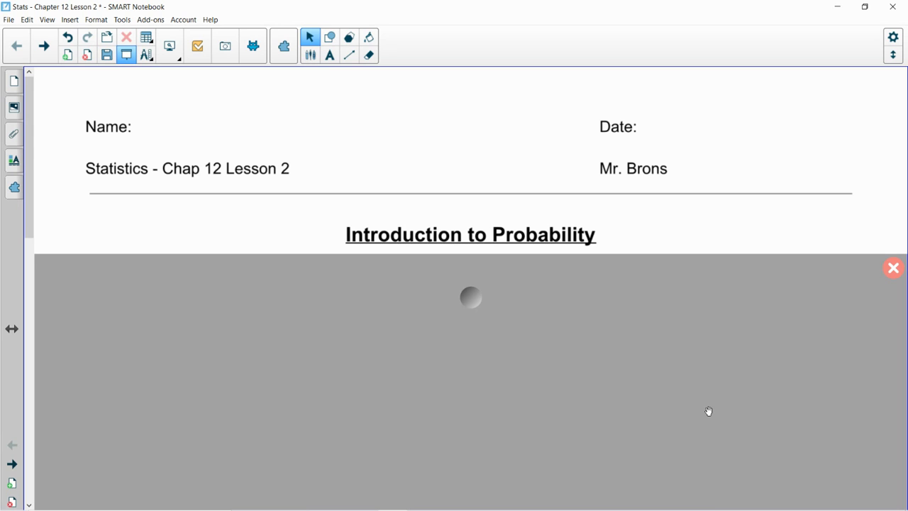
pyautogui.moveTo(686, 406)
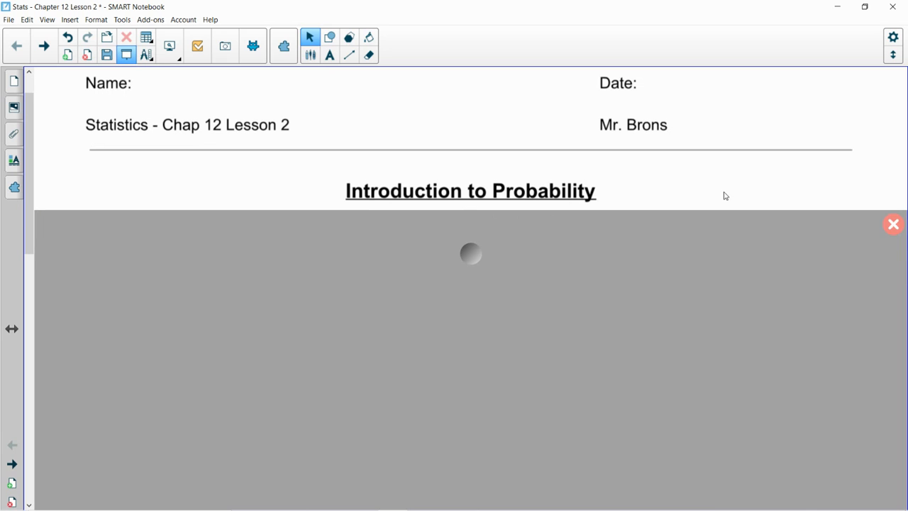
# Step: Scroll down to the random phenomenon definition and the driving-to-school example heading
pyautogui.scroll(-3)
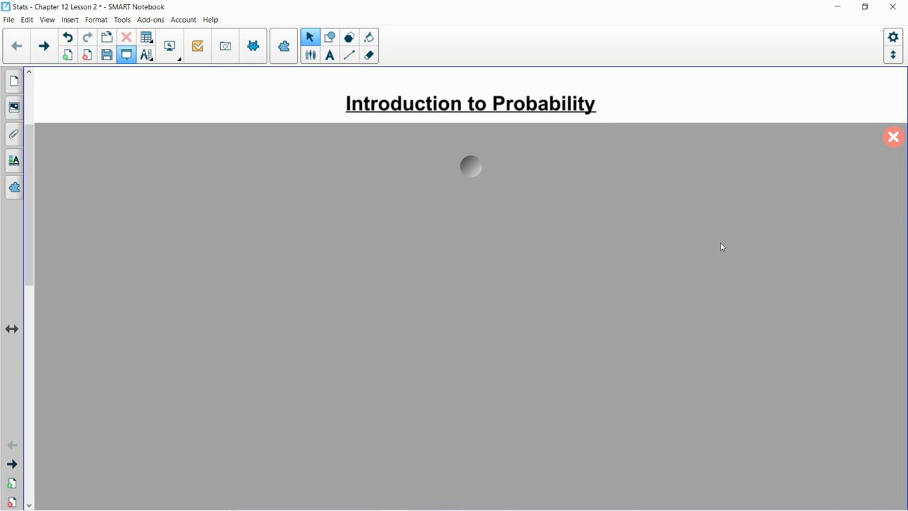
pyautogui.moveTo(893, 6)
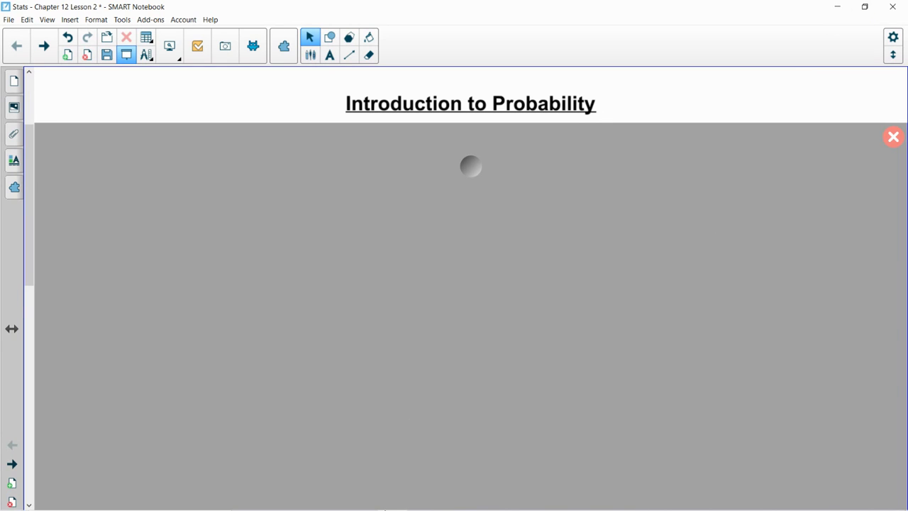
pyautogui.moveTo(442, 167)
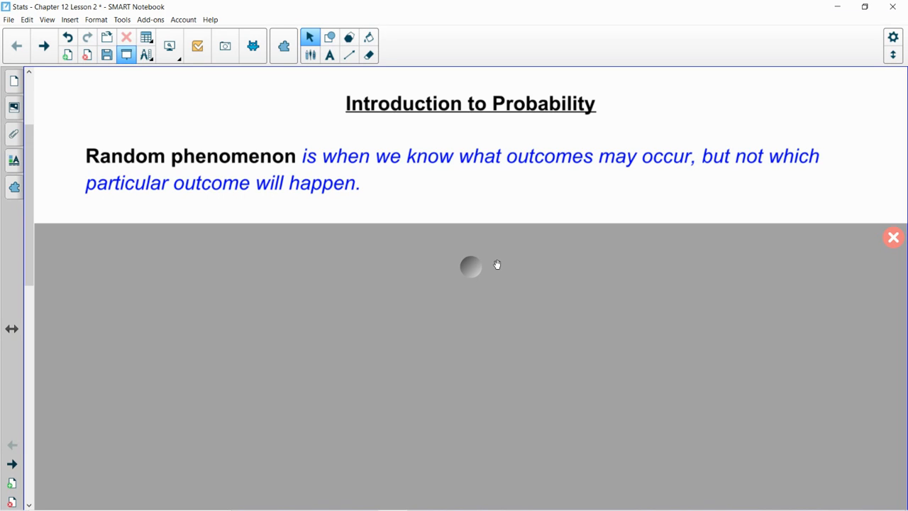
pyautogui.moveTo(459, 275)
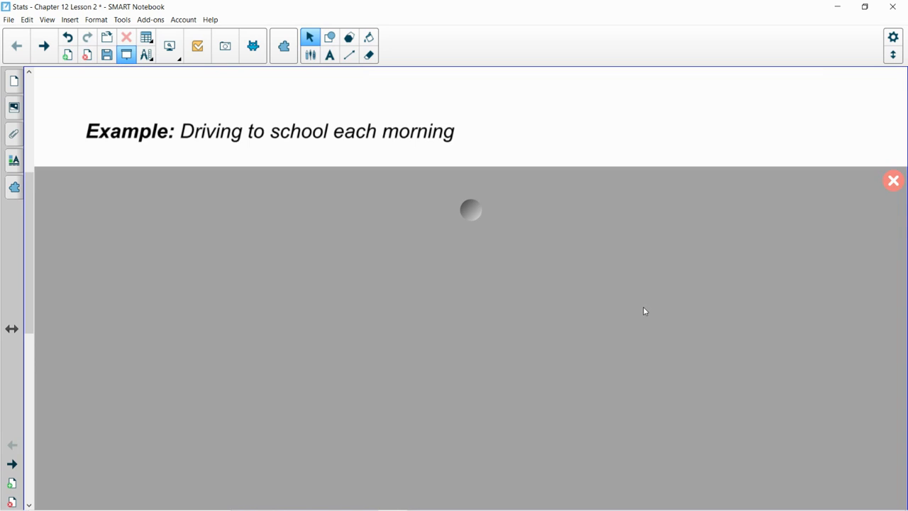
# Step: Uncover the traffic-light bullets calling green, yellow, or red a random phenomenon
pyautogui.scroll(3)
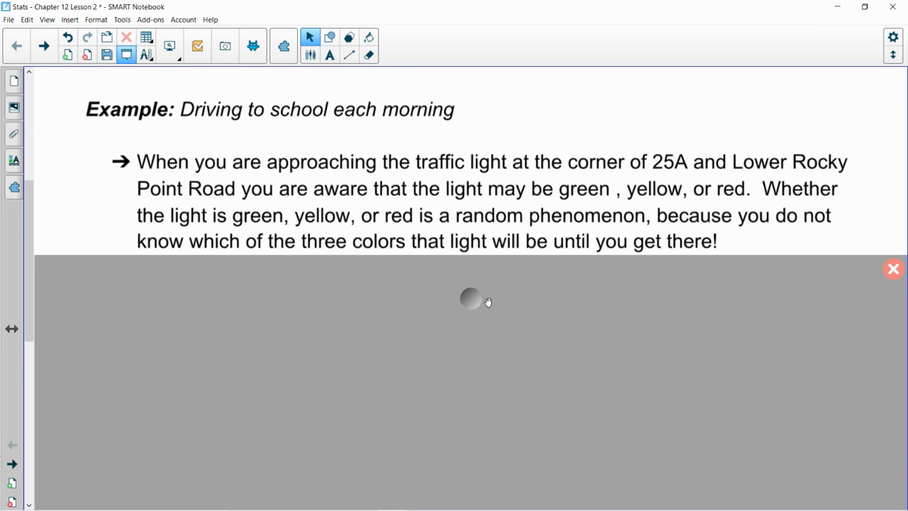
pyautogui.moveTo(567, 328)
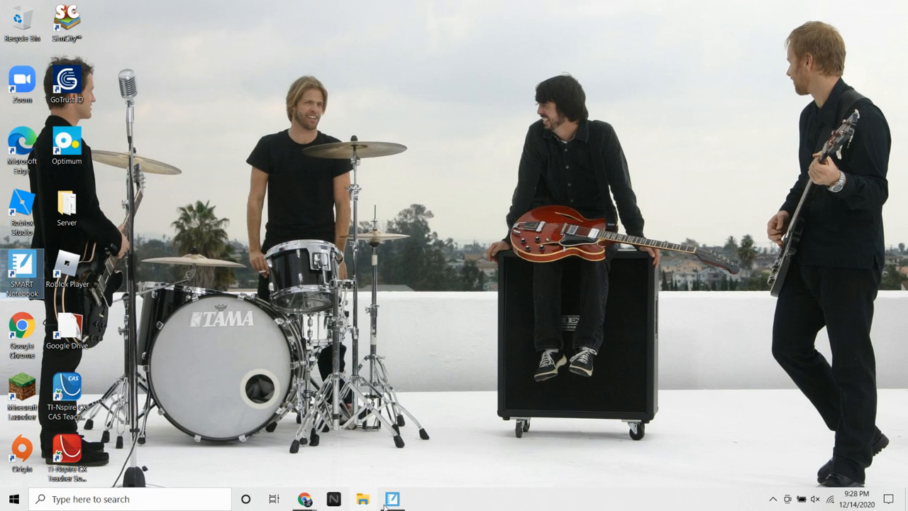
# Step: Restore the notes window and scroll to 'The Law of Large Numbers for independent events' heading
pyautogui.click(393, 498)
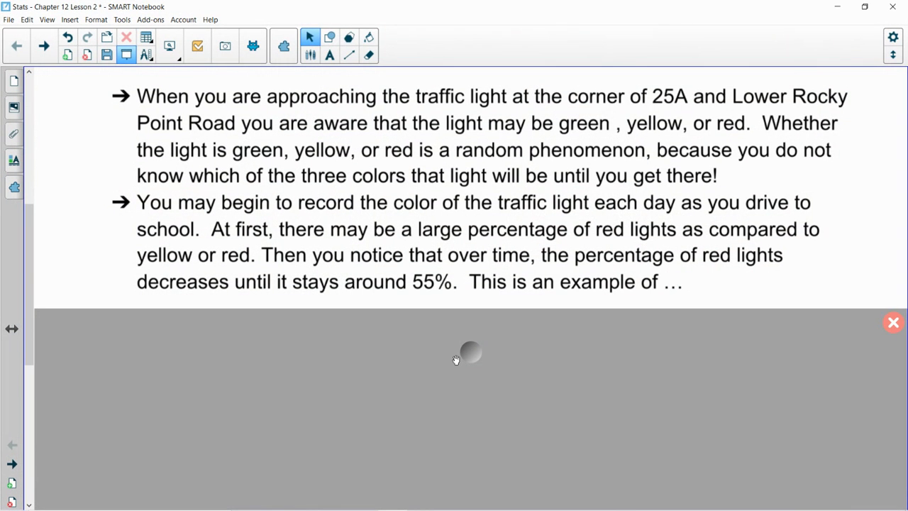
pyautogui.scroll(3)
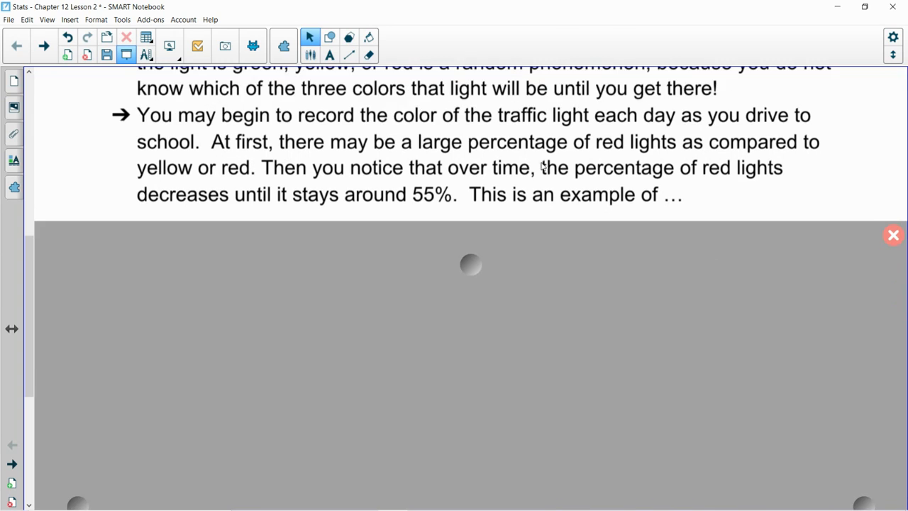
pyautogui.scroll(3)
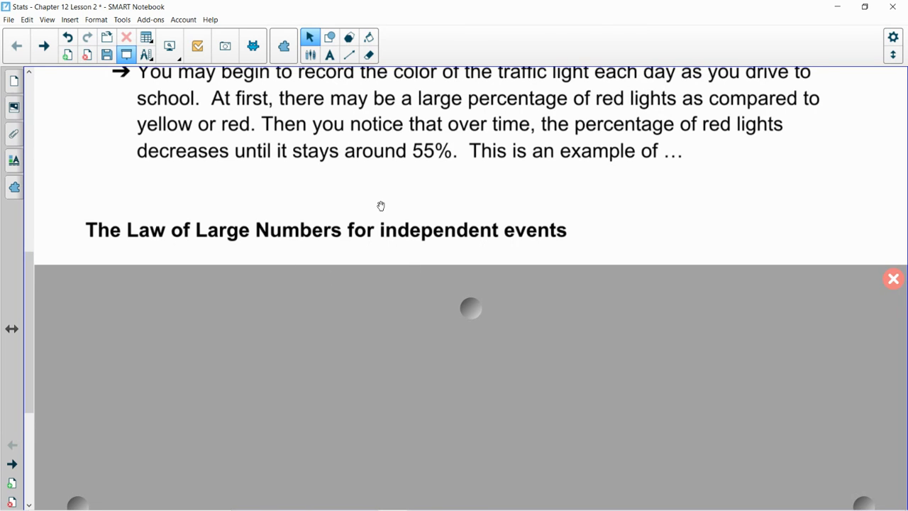
# Step: Scroll to uncover the P(red light) relative-frequency formula and LLN definition
pyautogui.scroll(3)
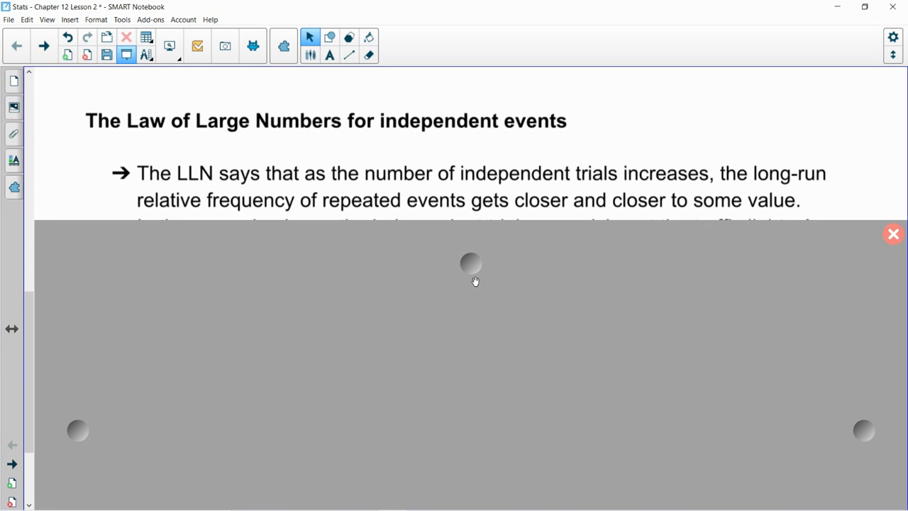
pyautogui.moveTo(704, 205)
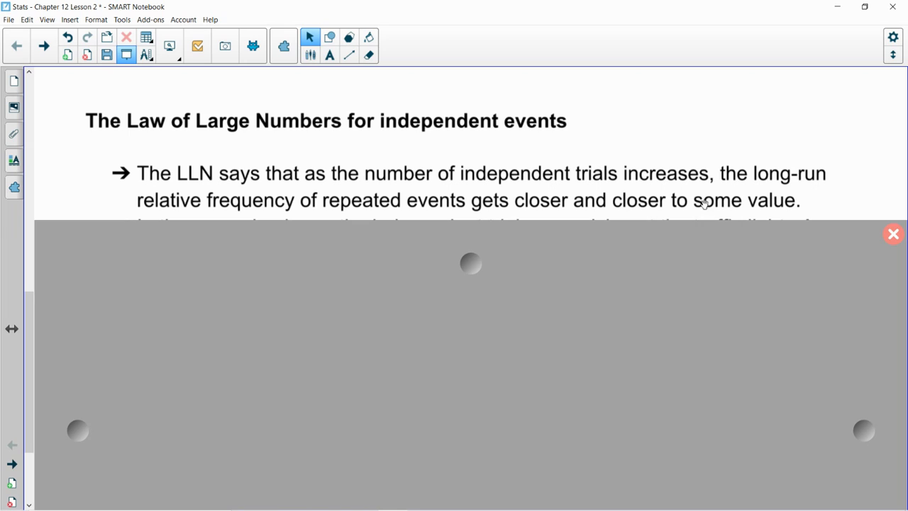
pyautogui.moveTo(502, 307)
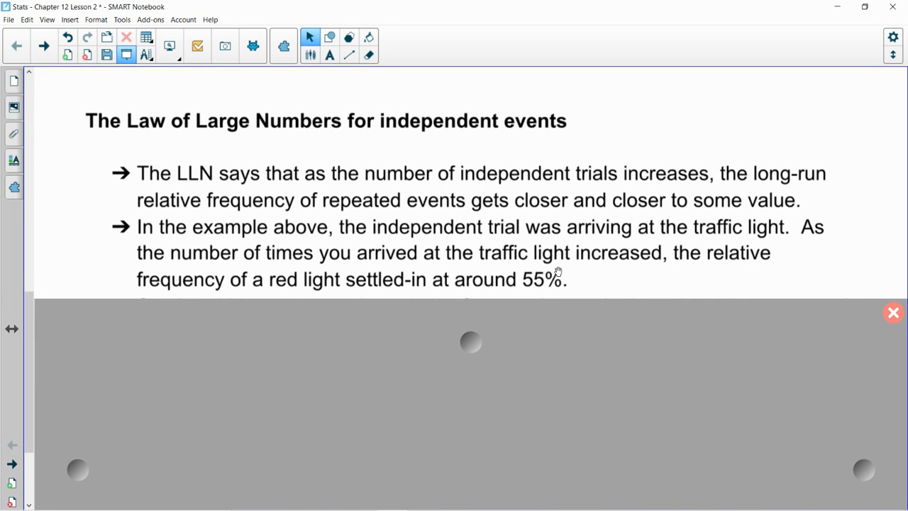
pyautogui.moveTo(628, 386)
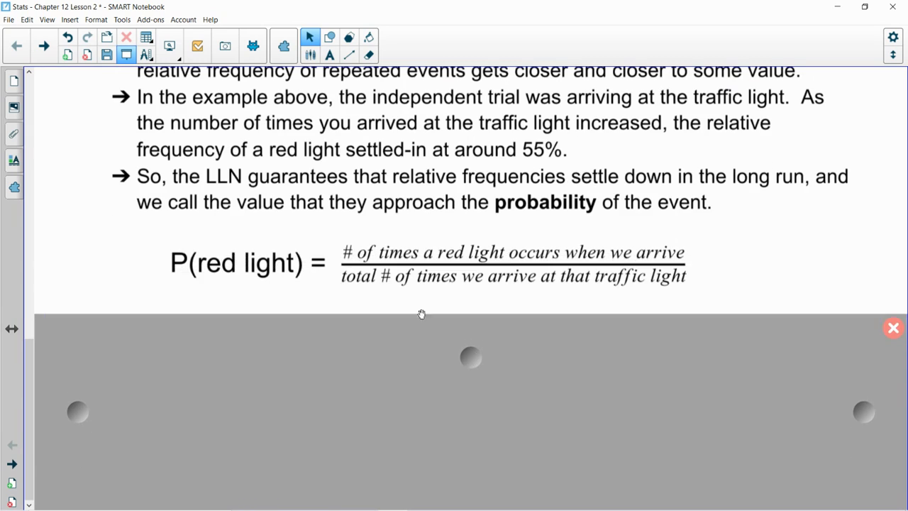
pyautogui.moveTo(232, 242)
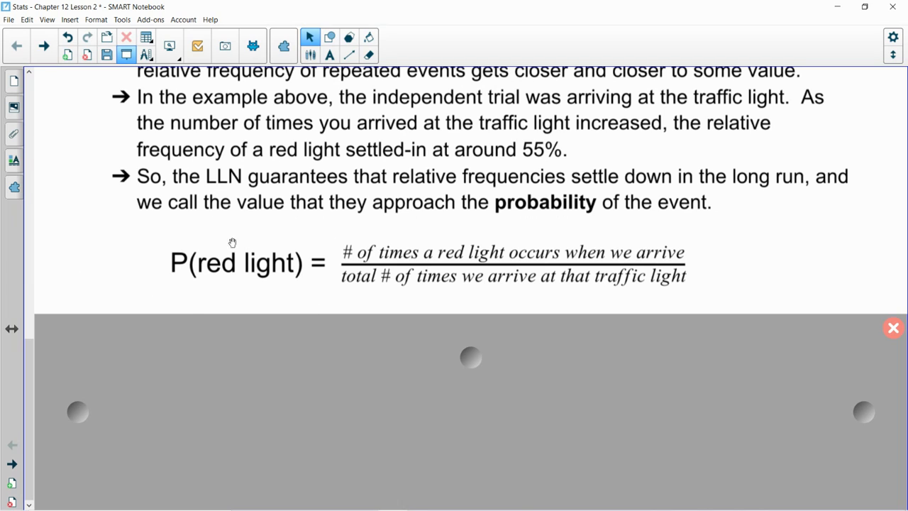
pyautogui.moveTo(274, 270)
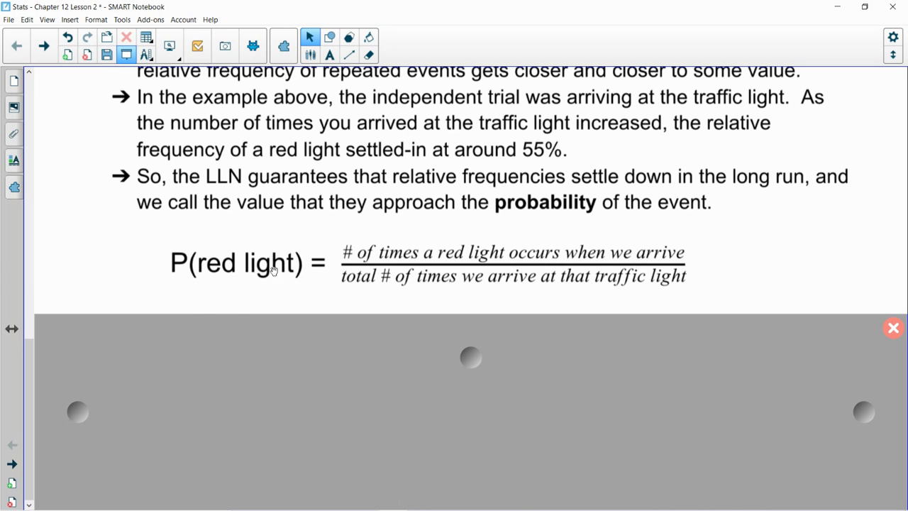
pyautogui.moveTo(199, 269)
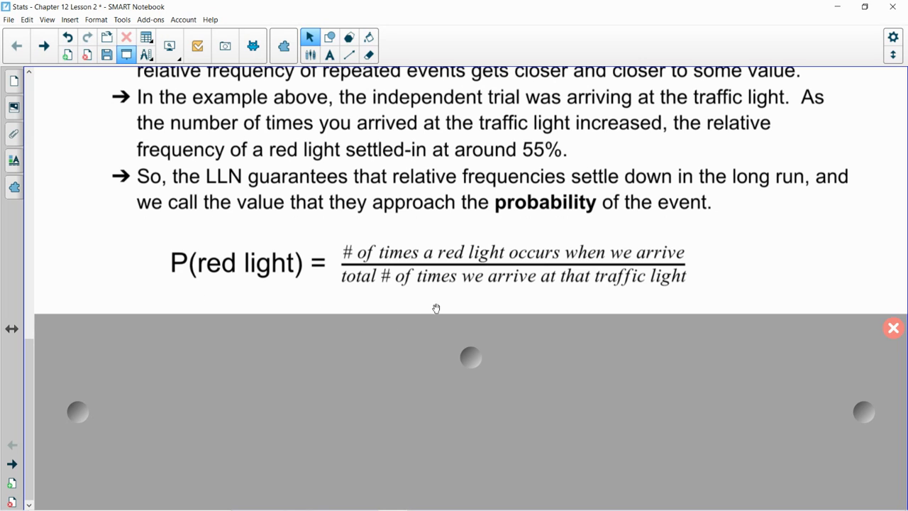
pyautogui.moveTo(718, 246)
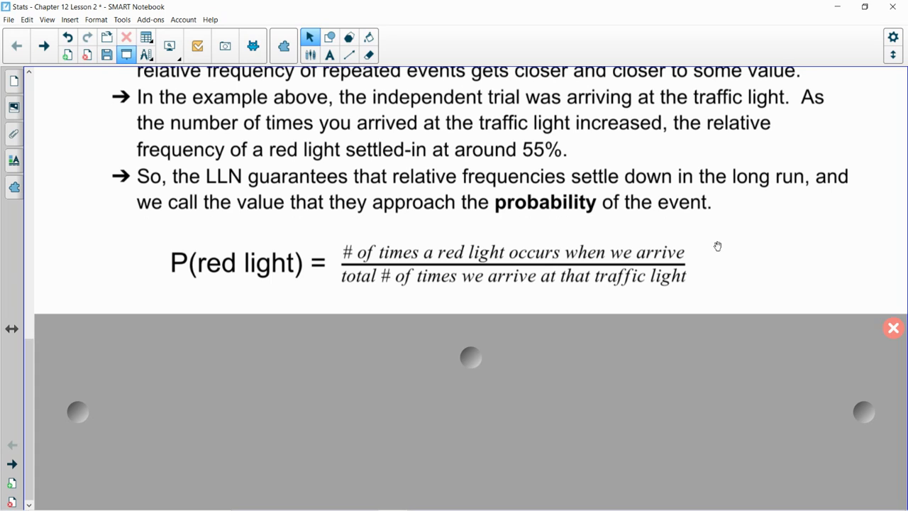
pyautogui.moveTo(778, 242)
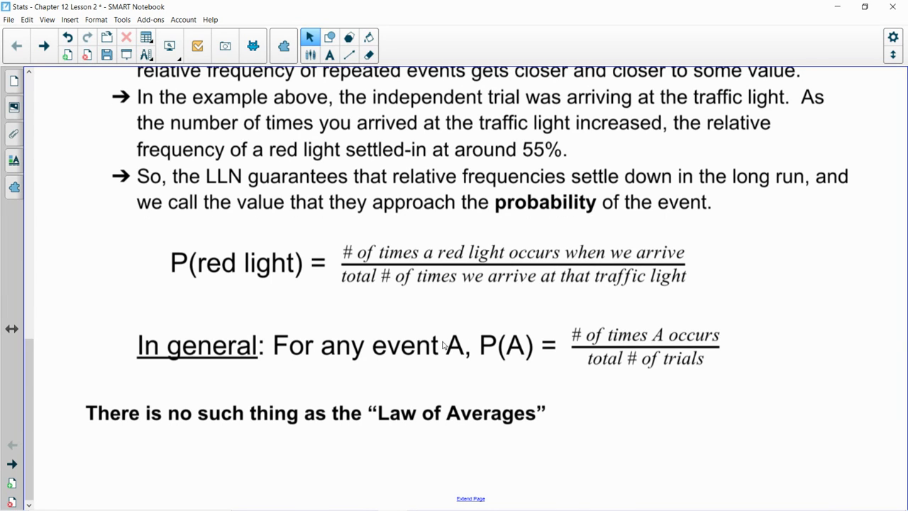
pyautogui.moveTo(377, 247)
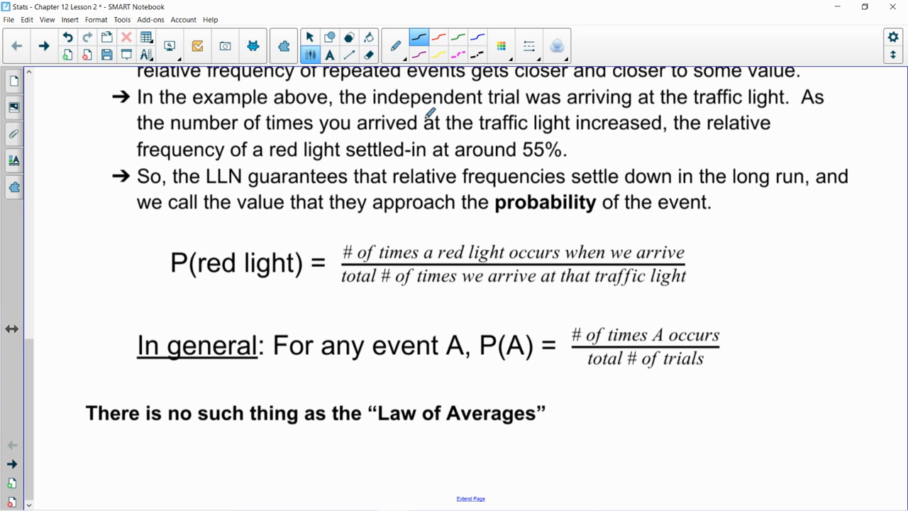
# Step: Highlight 'There is no such thing as the Law of Averages' with the yellow highlighter
pyautogui.click(396, 46)
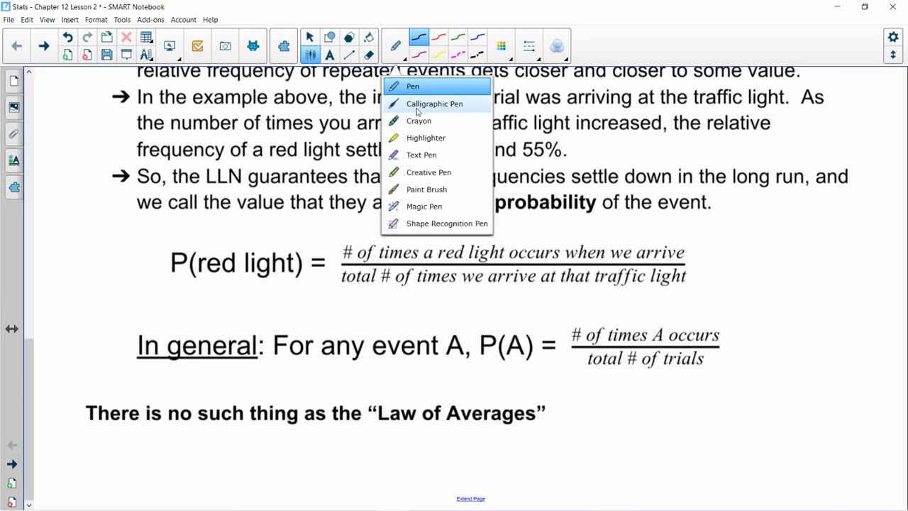
pyautogui.click(426, 138)
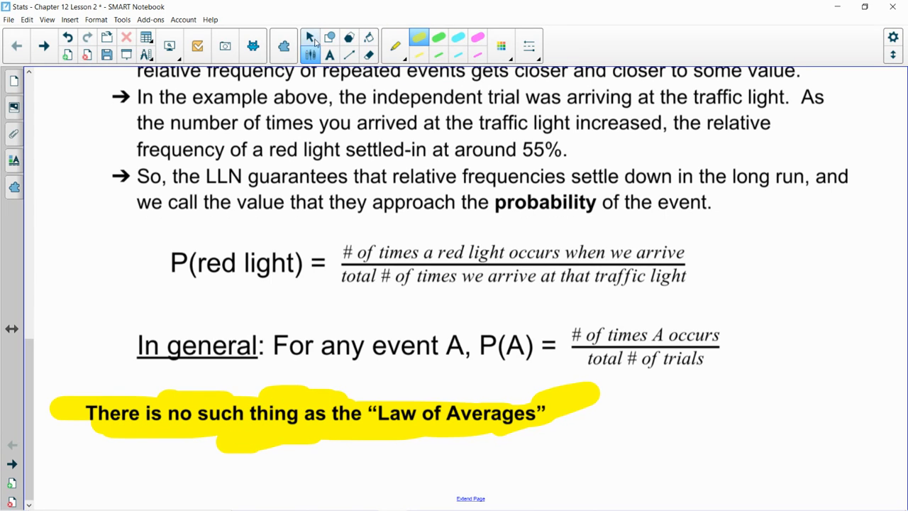
pyautogui.click(310, 36)
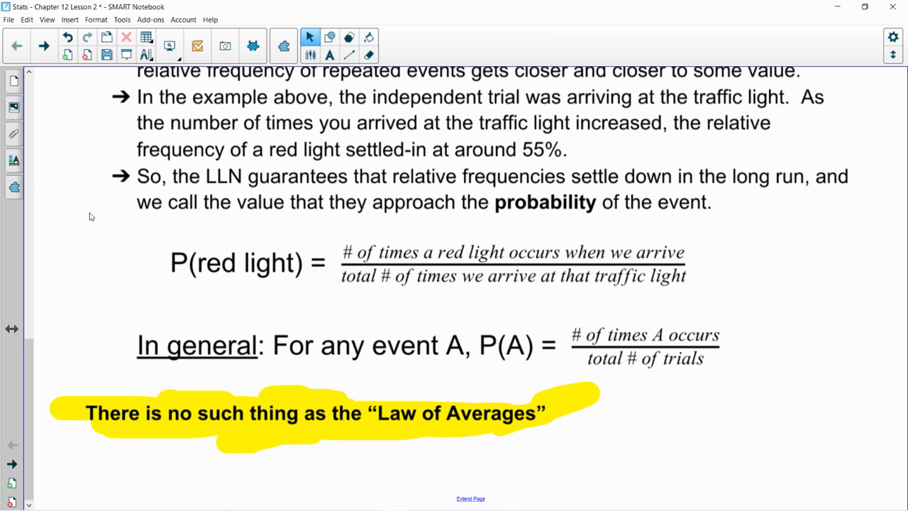
# Step: Uncover the Mike Trout rebuttal about a .300 hitter's 30% probability
pyautogui.click(125, 55)
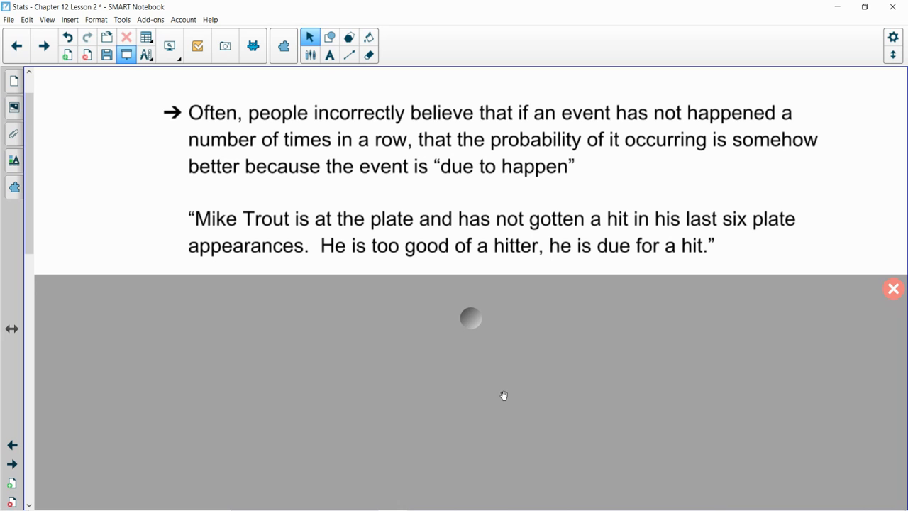
pyautogui.scroll(3)
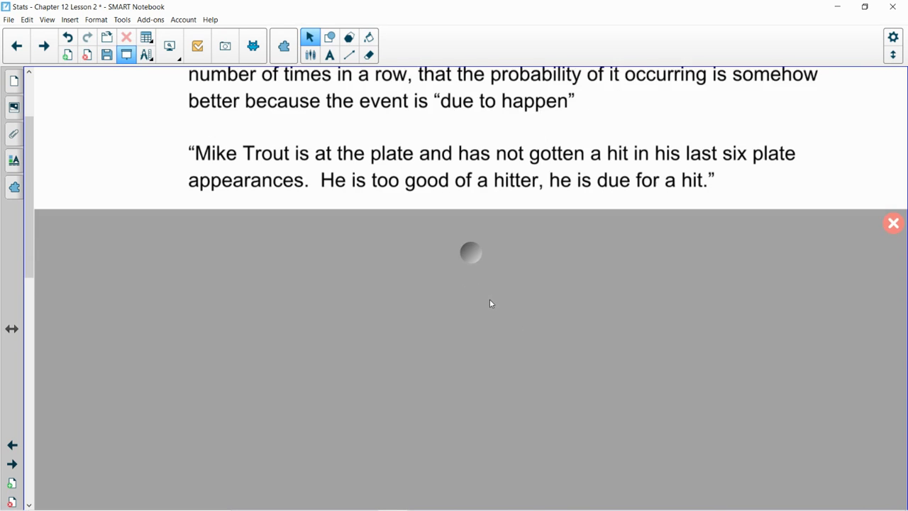
pyautogui.scroll(3)
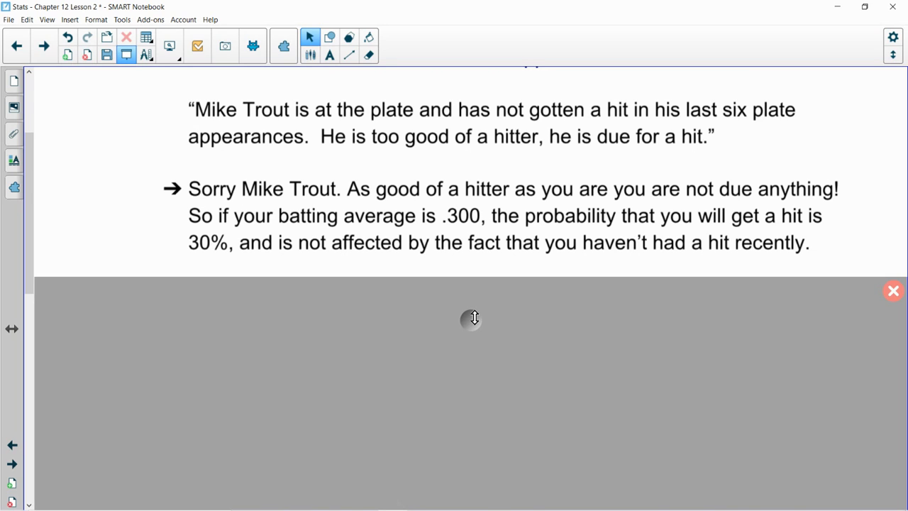
pyautogui.moveTo(361, 165)
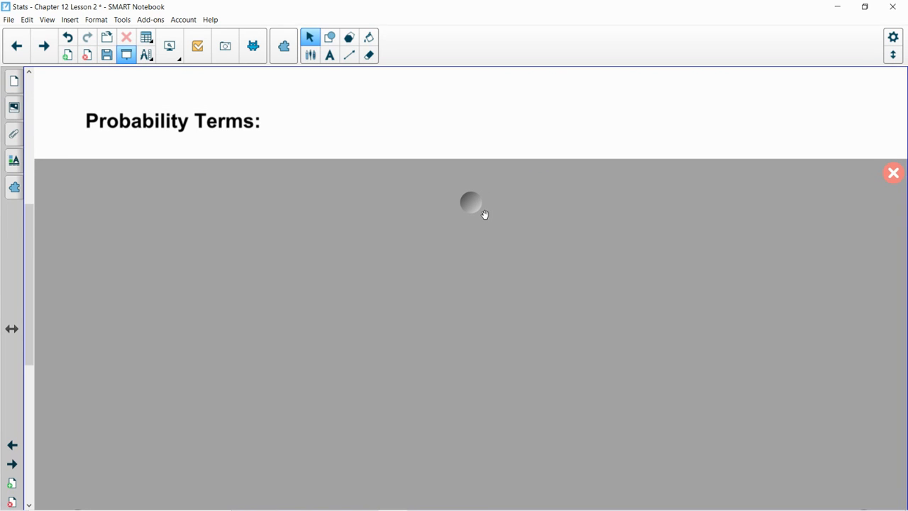
pyautogui.moveTo(514, 186)
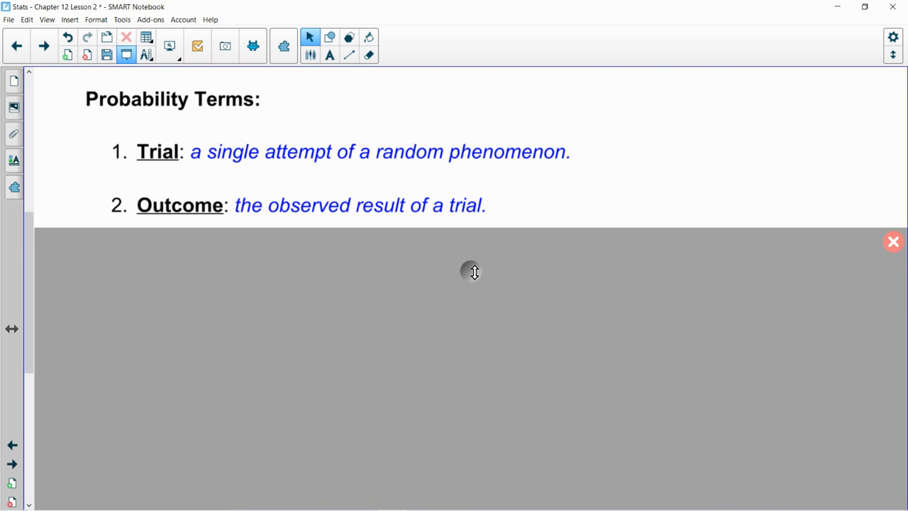
# Step: Lower the shade over the trial, outcome, sample space, and event definitions with the die example
pyautogui.moveTo(474, 228); pyautogui.dragTo(474, 240)
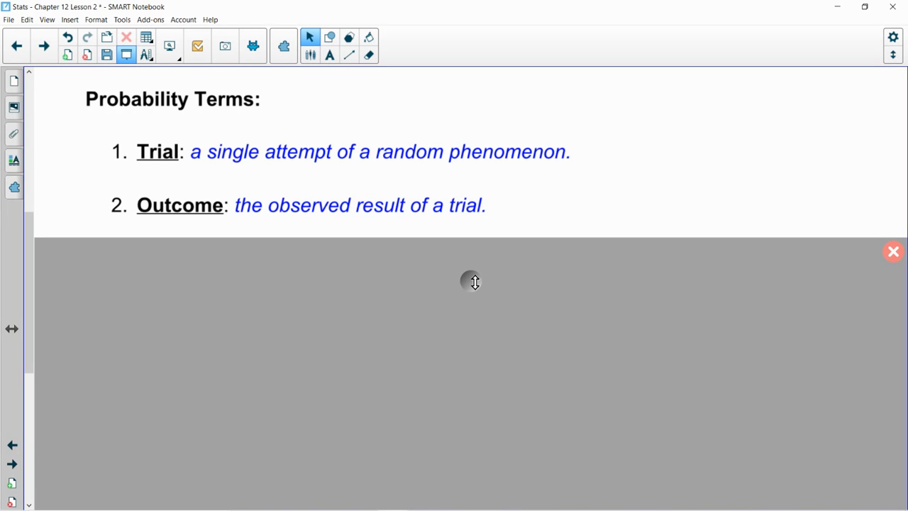
pyautogui.moveTo(469, 287)
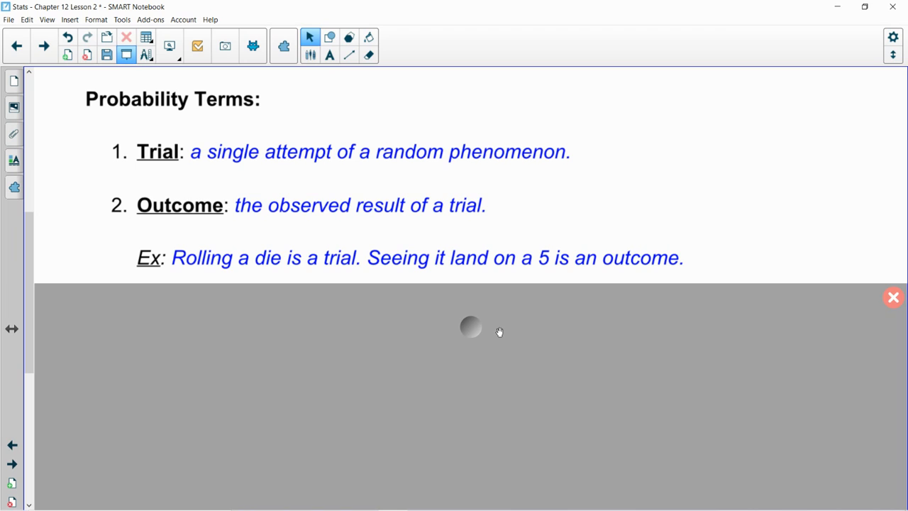
pyautogui.moveTo(637, 219)
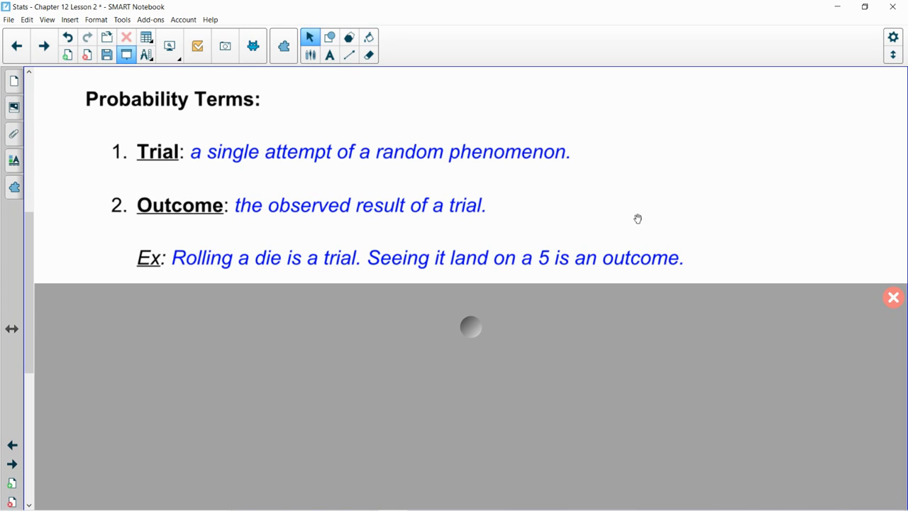
pyautogui.moveTo(578, 324)
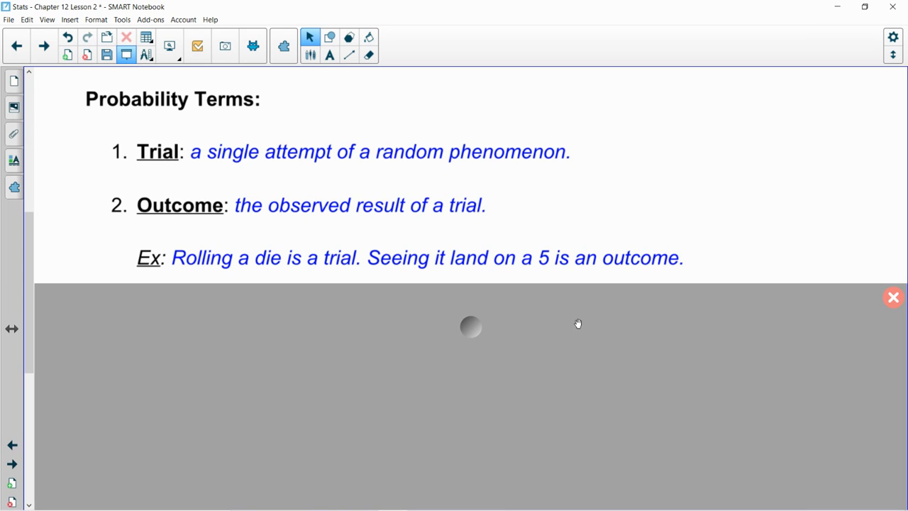
pyautogui.moveTo(537, 334)
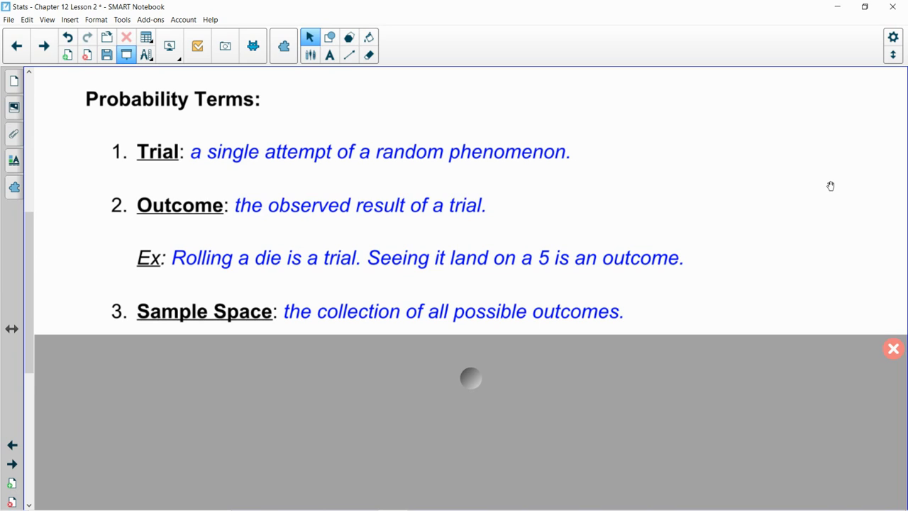
pyautogui.scroll(3)
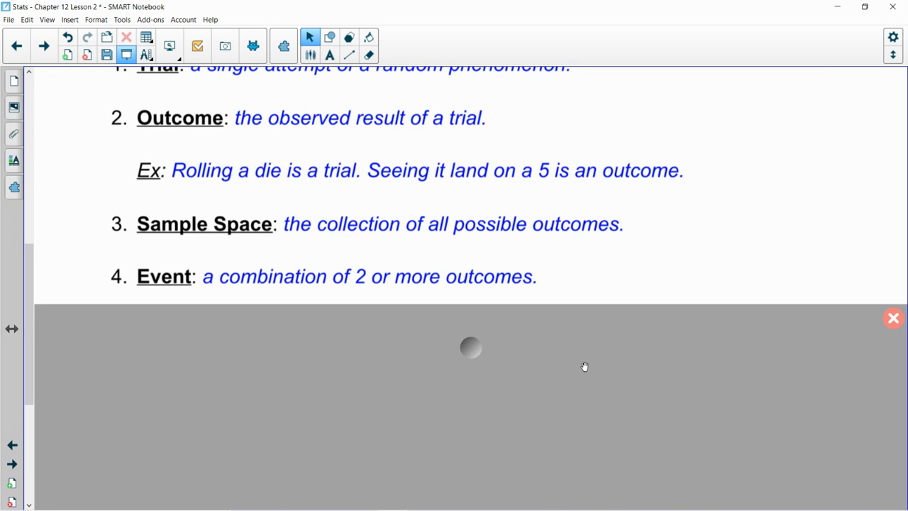
pyautogui.moveTo(464, 357)
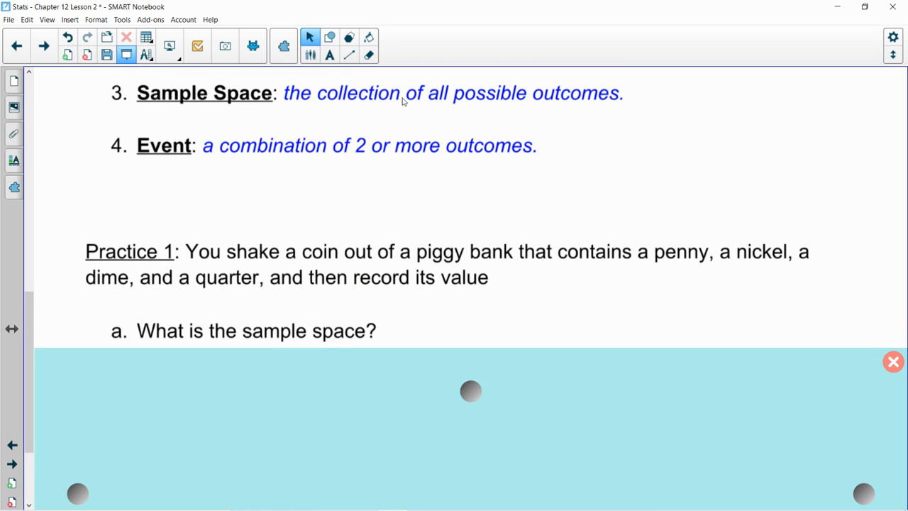
pyautogui.moveTo(594, 104)
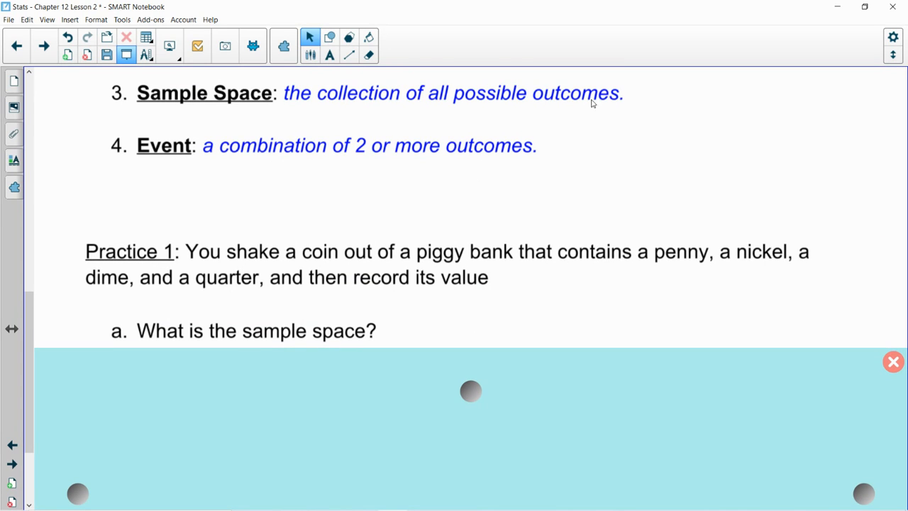
# Step: Reveal Practice 1 on the piggy bank with sample space S = {1, 5, 10, 25}
pyautogui.scroll(-3)
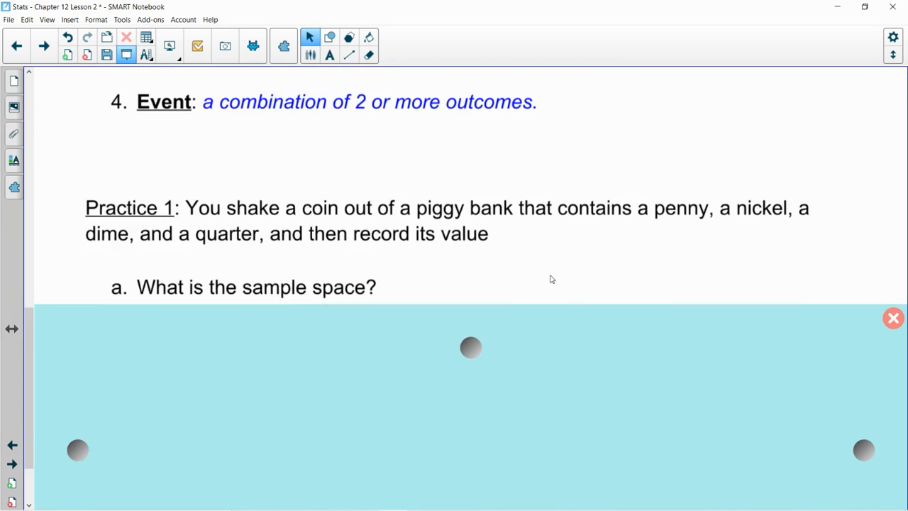
pyautogui.scroll(3)
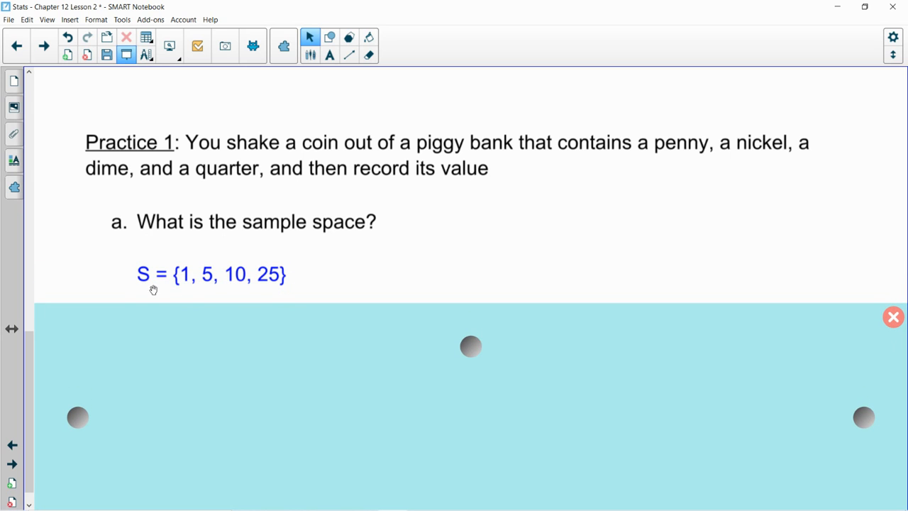
pyautogui.moveTo(163, 282)
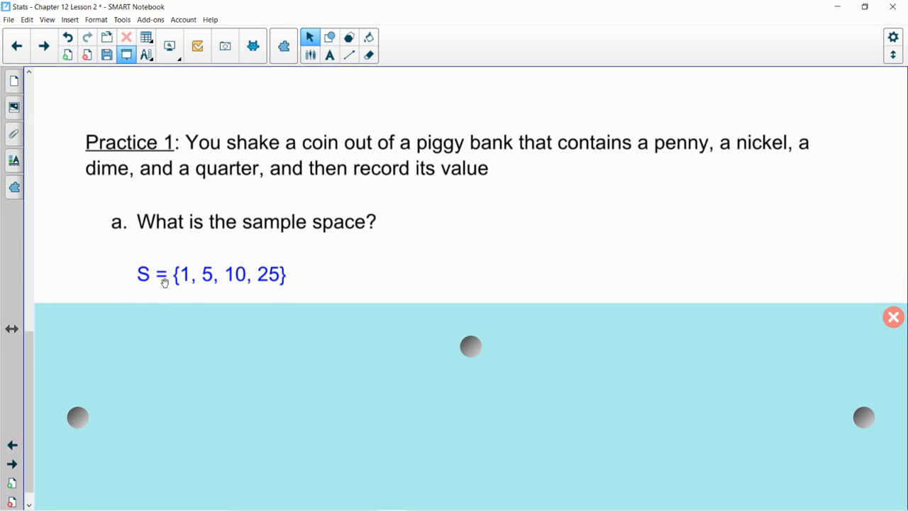
pyautogui.moveTo(228, 281)
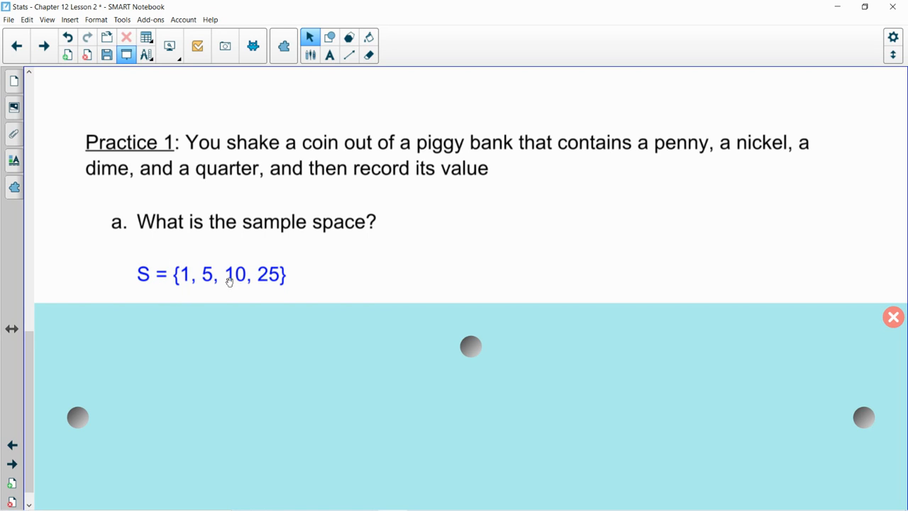
pyautogui.moveTo(245, 289)
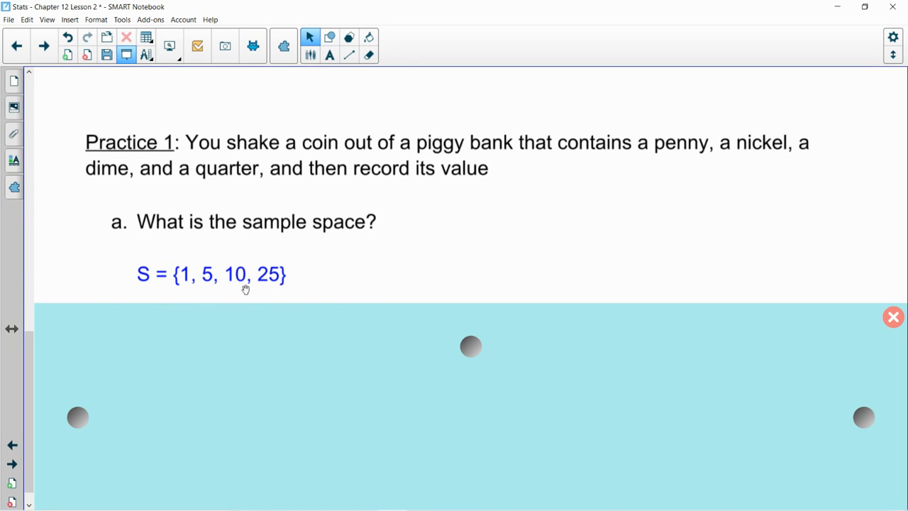
pyautogui.moveTo(395, 237)
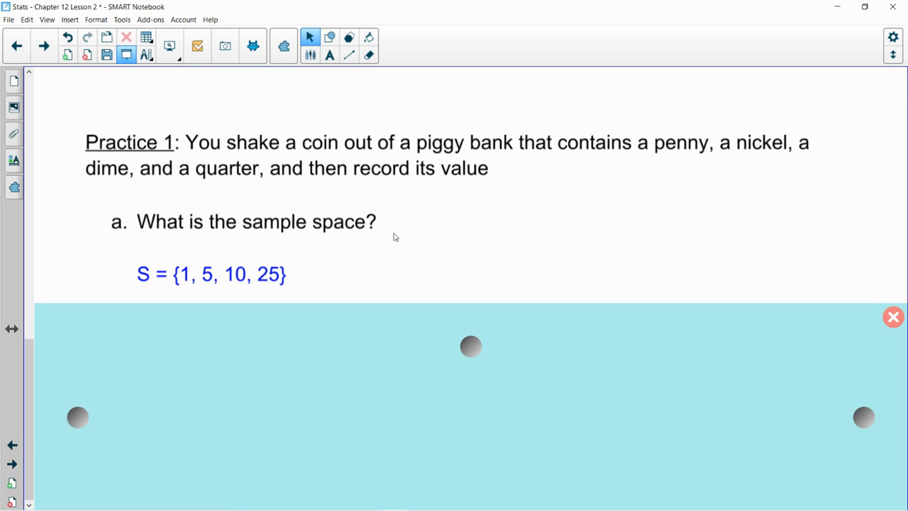
pyautogui.scroll(3)
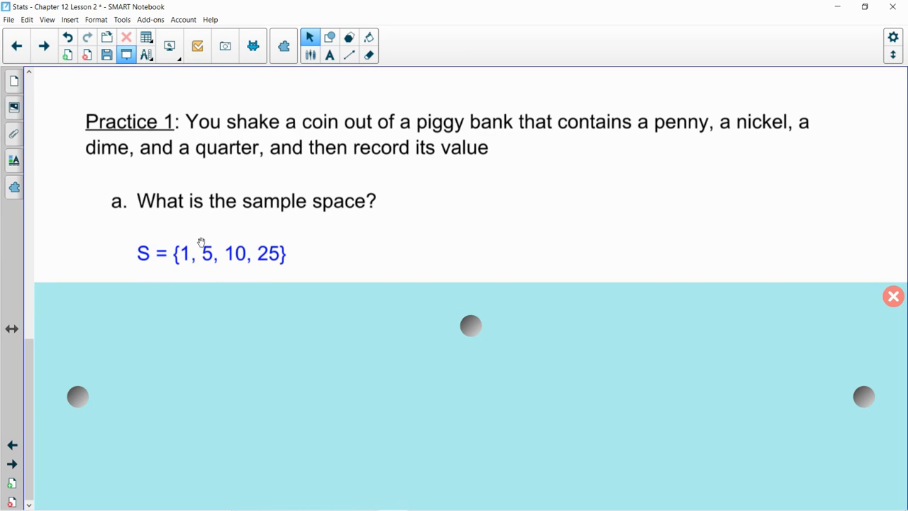
pyautogui.moveTo(266, 255)
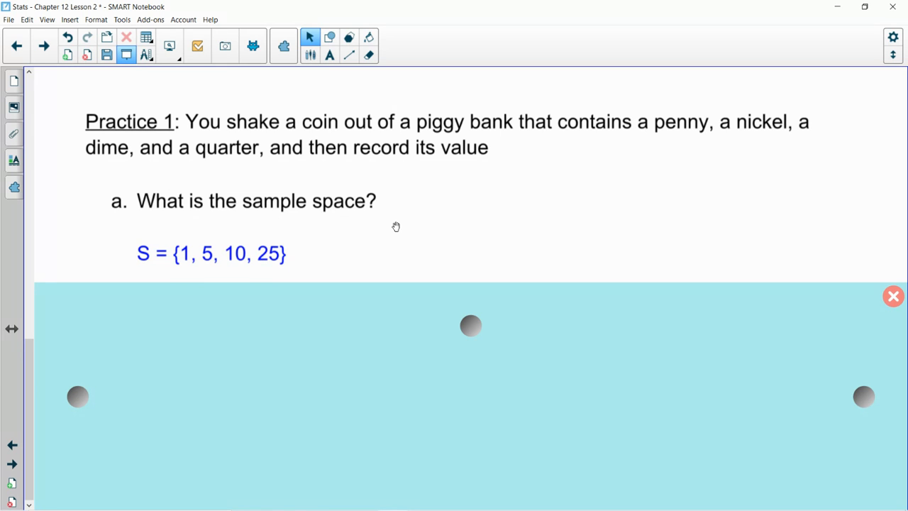
pyautogui.moveTo(462, 294)
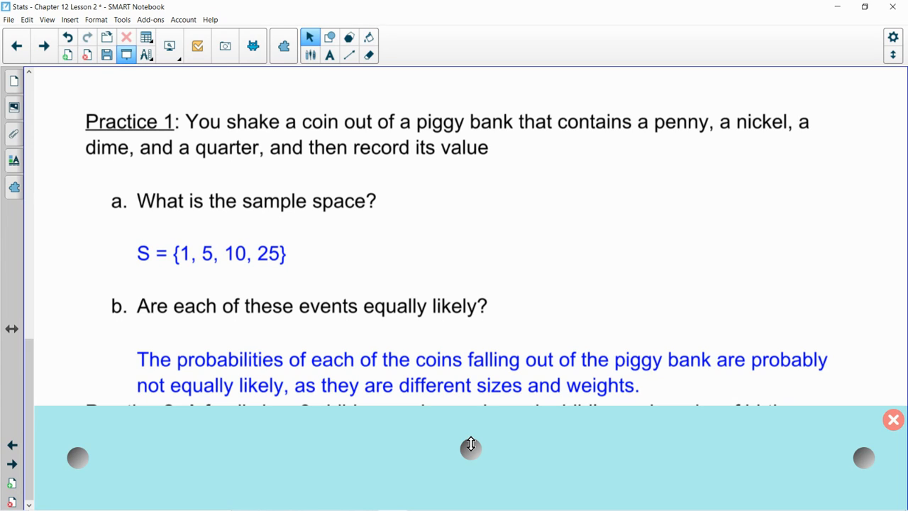
pyautogui.moveTo(729, 222)
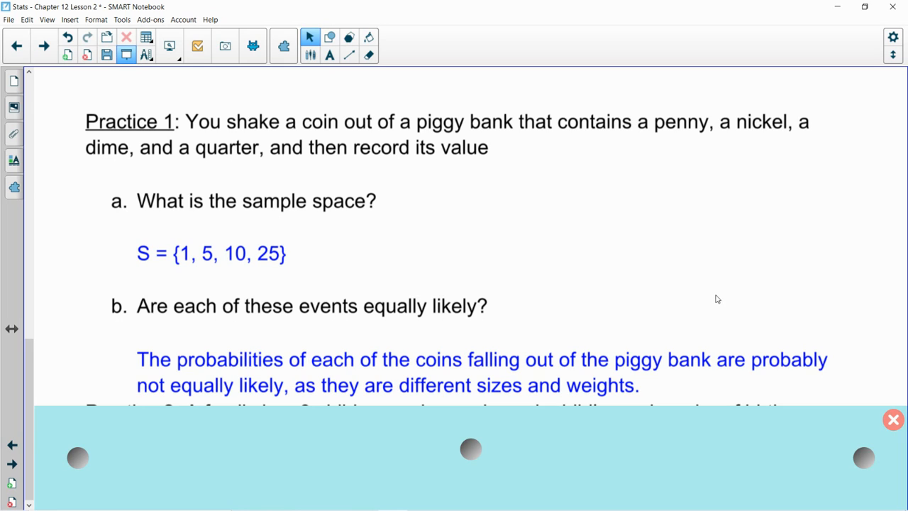
pyautogui.moveTo(831, 357)
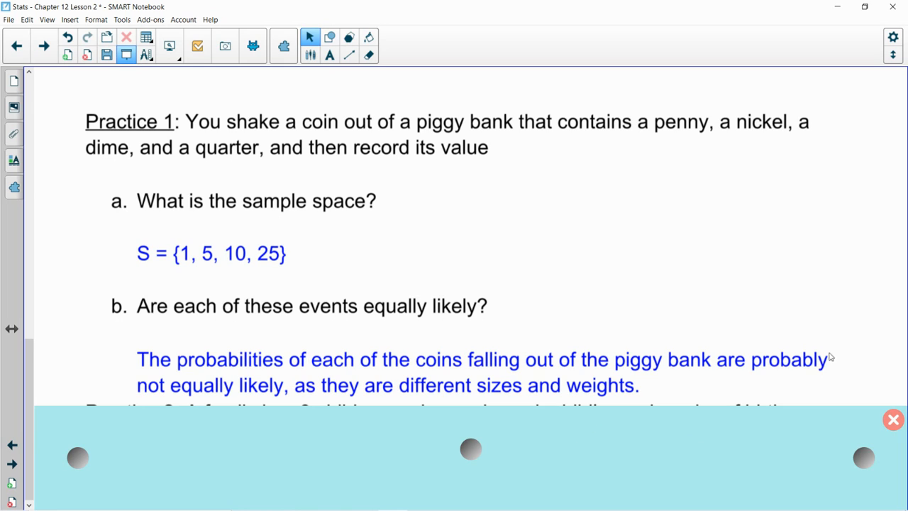
pyautogui.moveTo(894, 407)
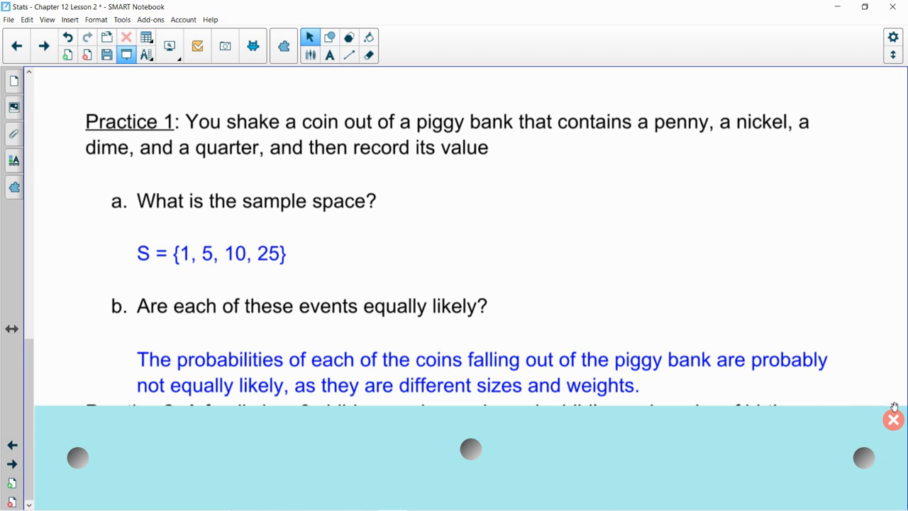
# Step: Uncover part b's answer that the coins are probably not equally likely
pyautogui.click(893, 419)
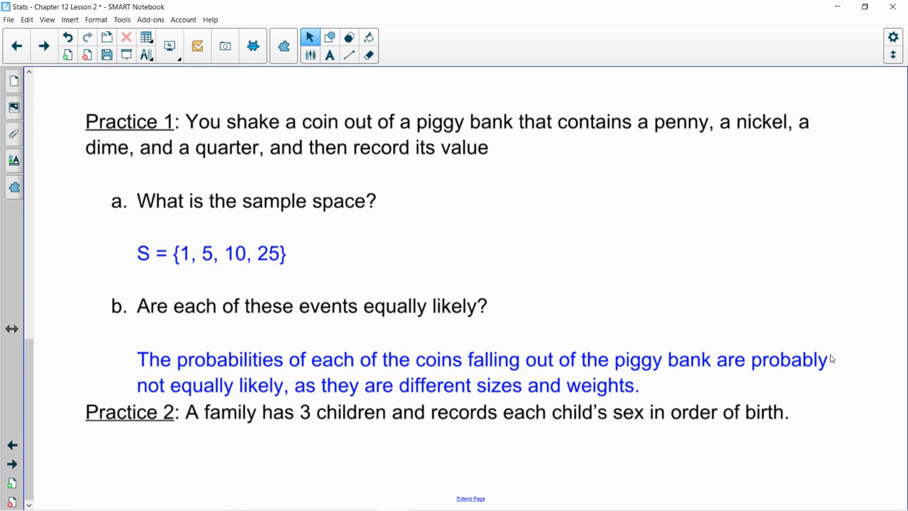
pyautogui.moveTo(317, 176)
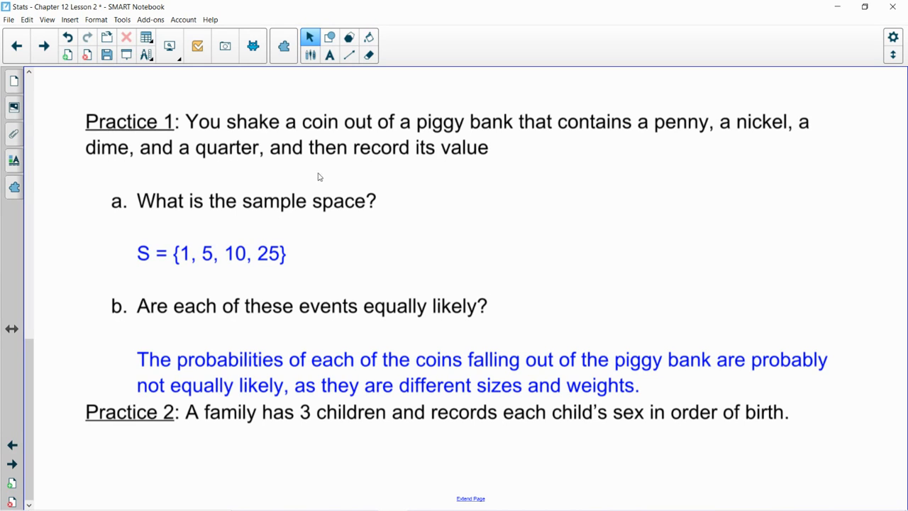
# Step: Scroll to Practice 2 and shade everything below its sample-space question
pyautogui.scroll(-3)
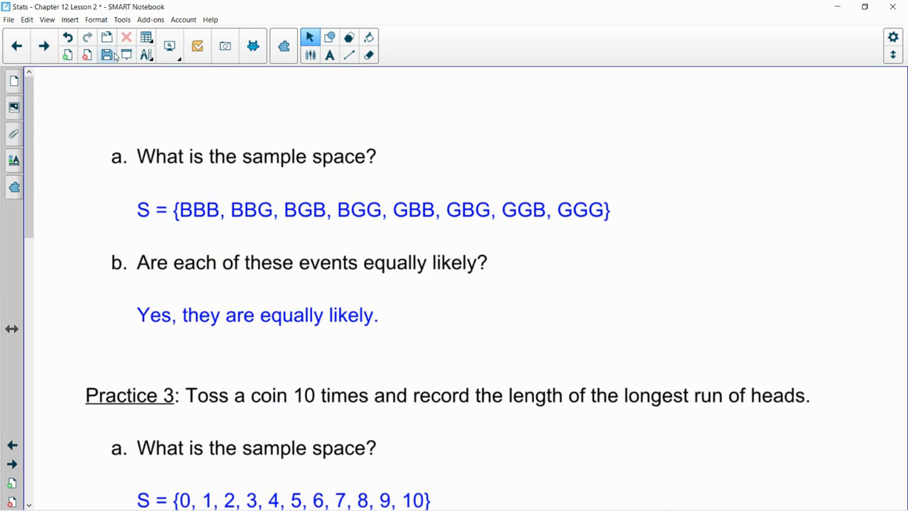
pyautogui.click(126, 55)
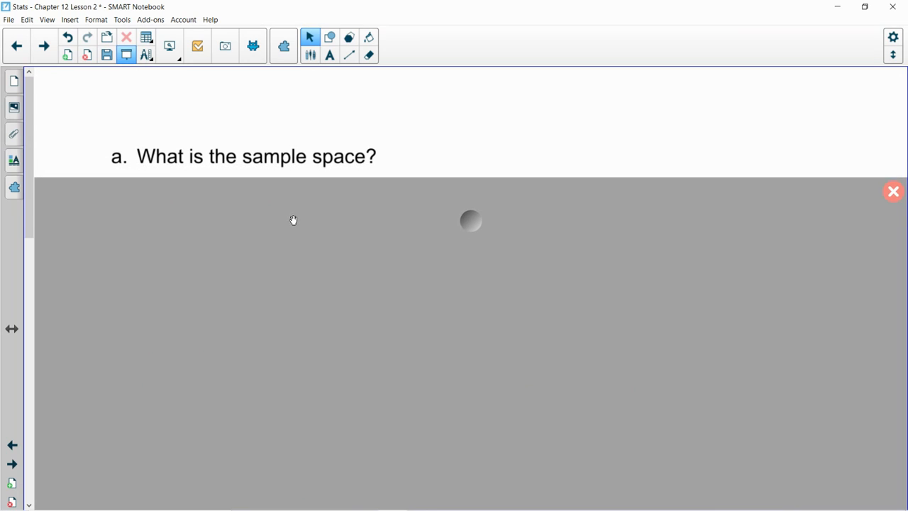
pyautogui.moveTo(568, 384)
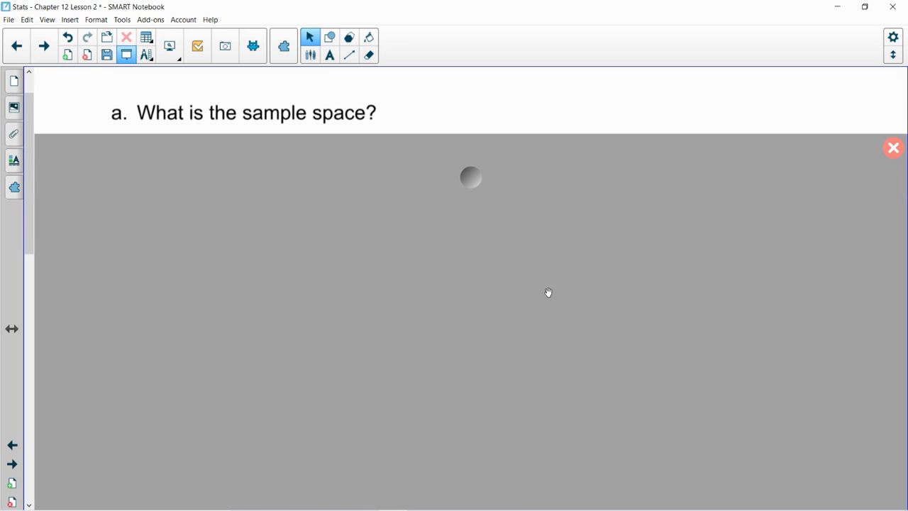
pyautogui.moveTo(550, 296)
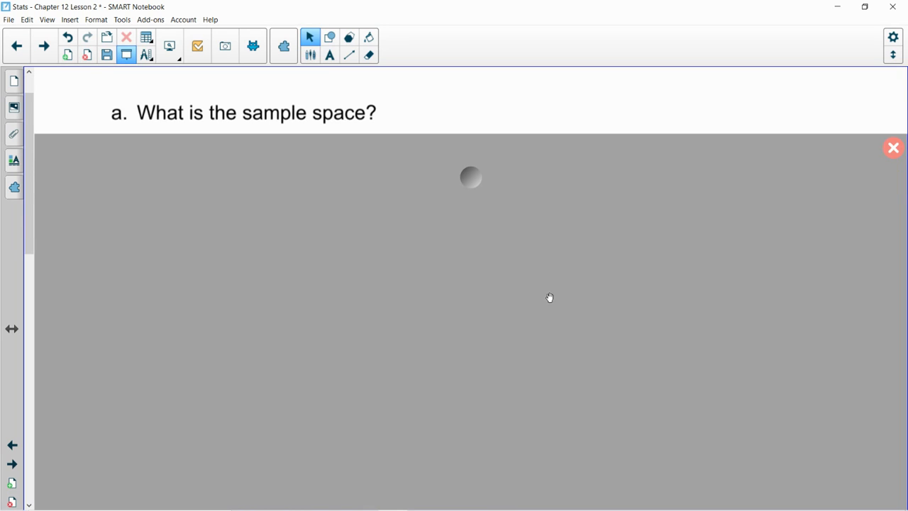
pyautogui.moveTo(471, 178)
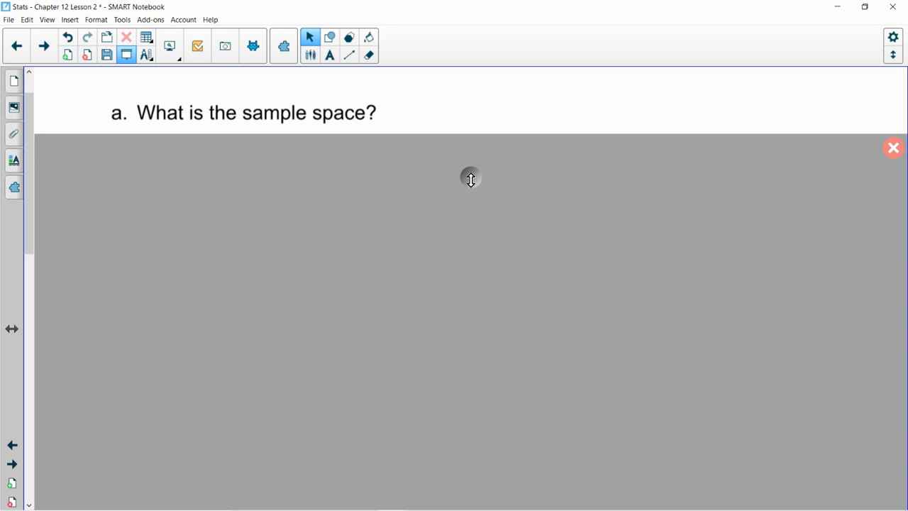
pyautogui.moveTo(467, 178)
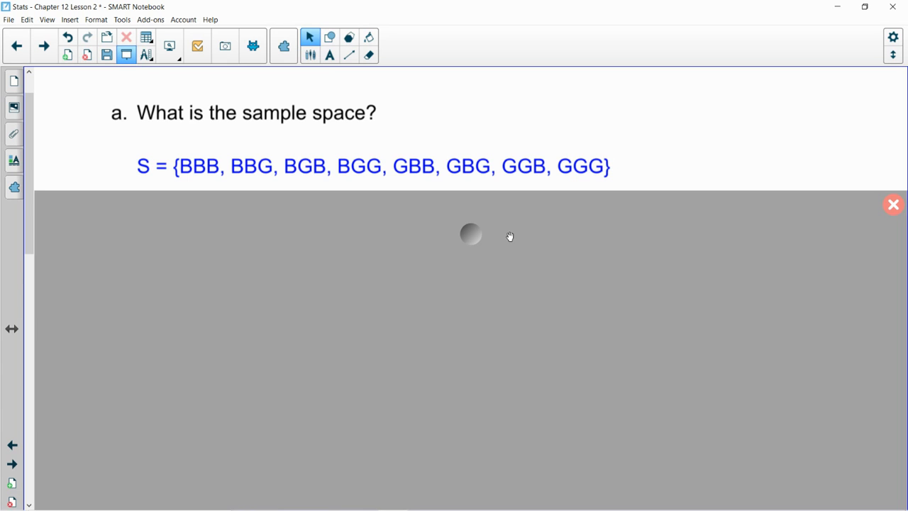
pyautogui.moveTo(465, 231)
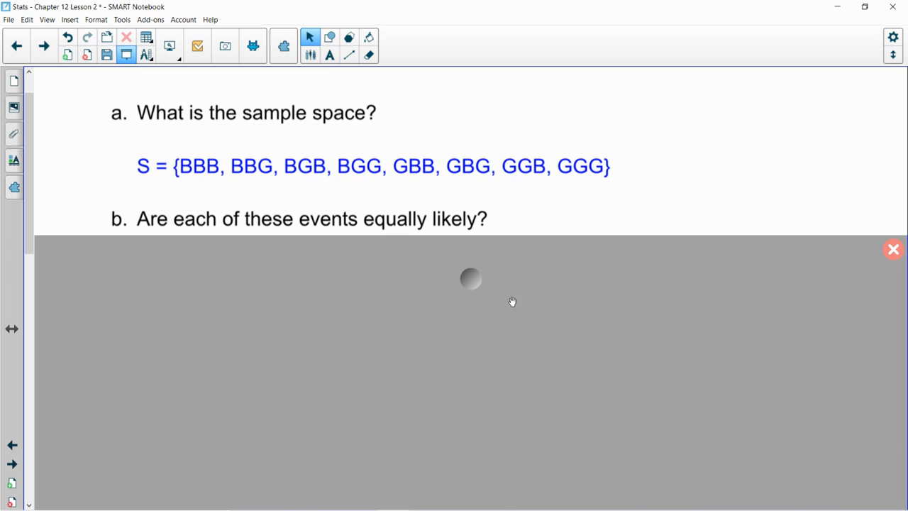
pyautogui.moveTo(583, 356)
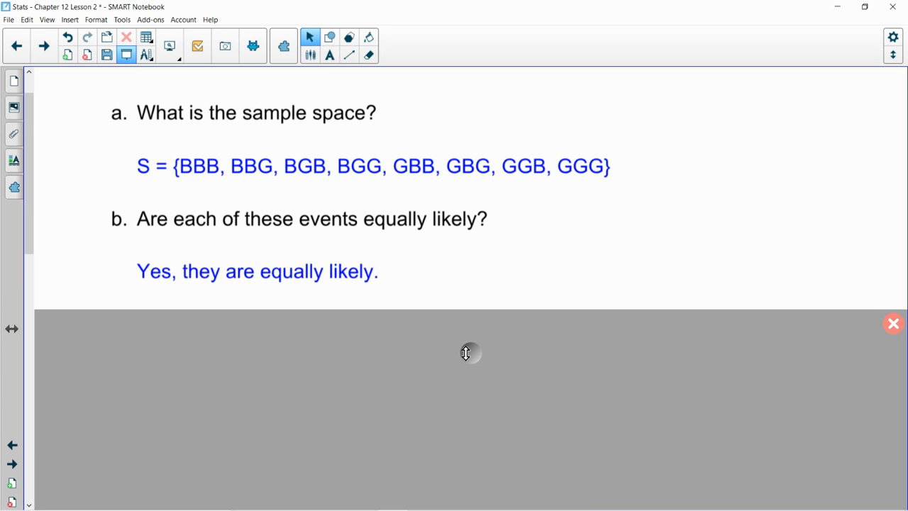
pyautogui.moveTo(475, 232)
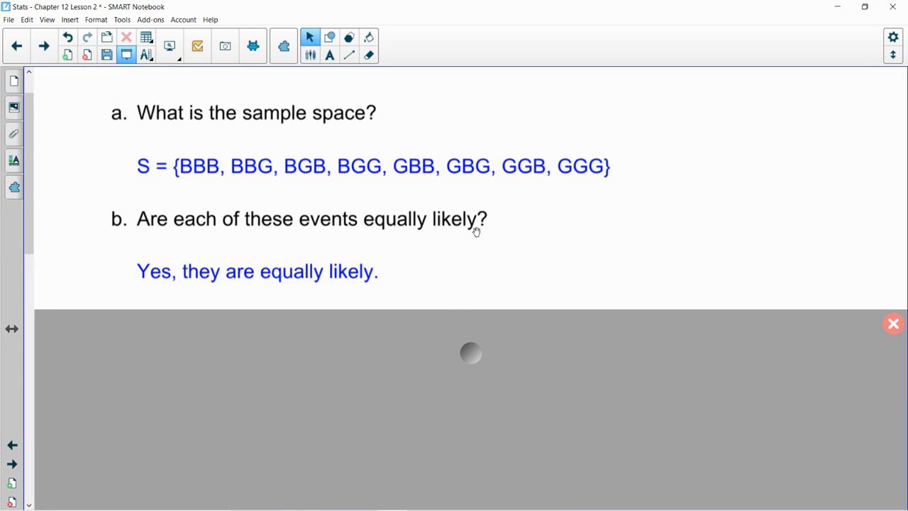
# Step: Pull the screen shade down to reveal Practice 3's sample space S = {0, 1, …, 10}
pyautogui.scroll(3)
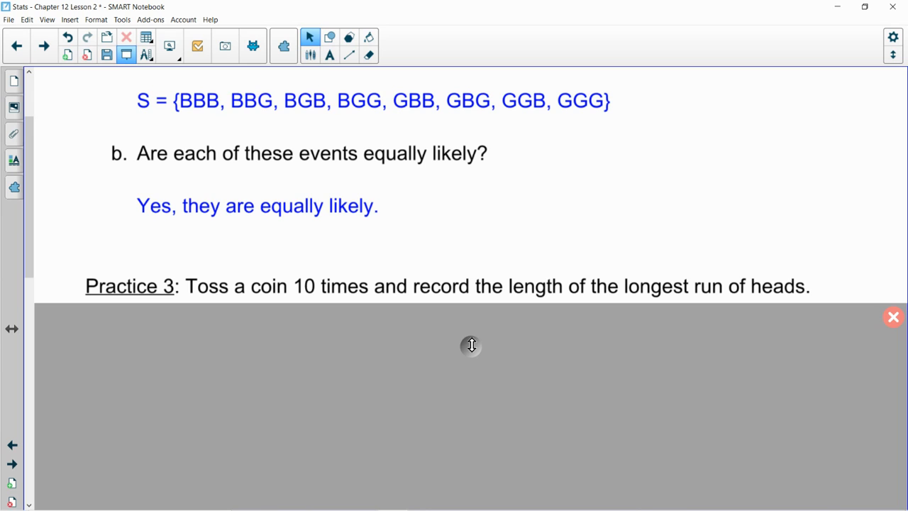
pyautogui.scroll(3)
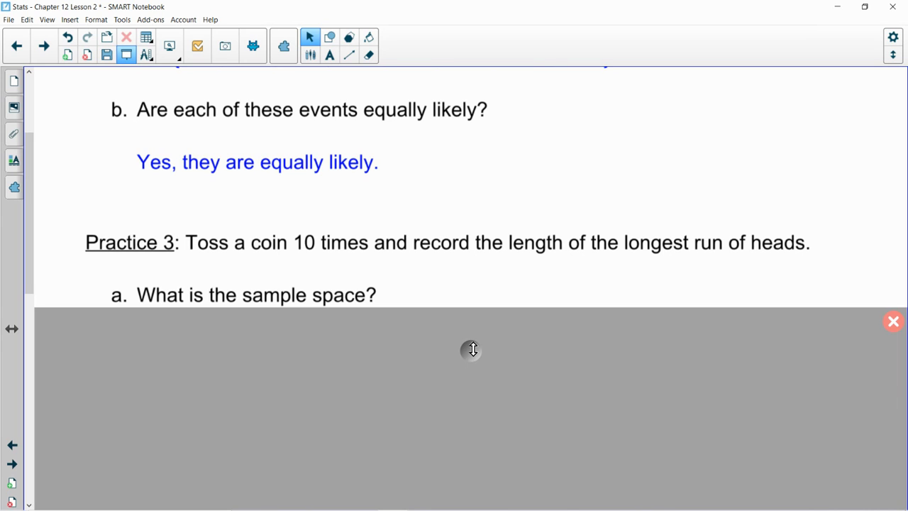
pyautogui.moveTo(473, 350); pyautogui.dragTo(481, 412)
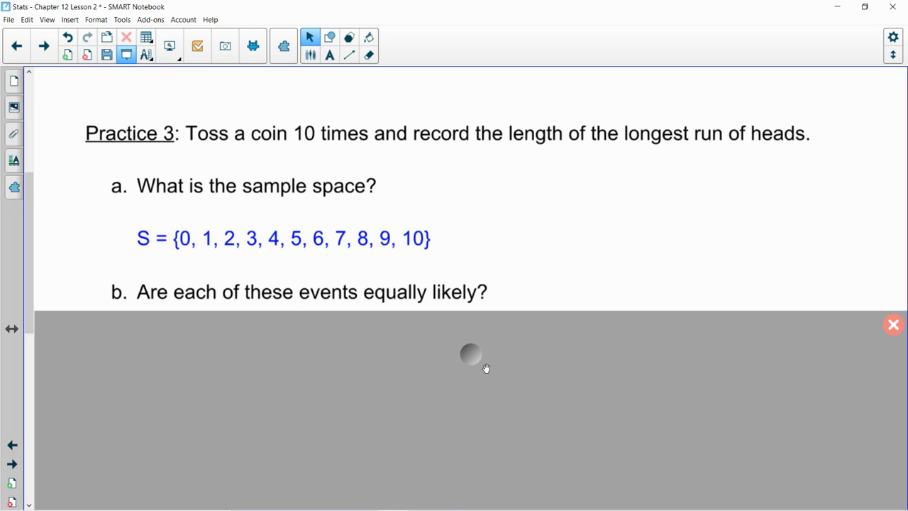
pyautogui.moveTo(426, 257)
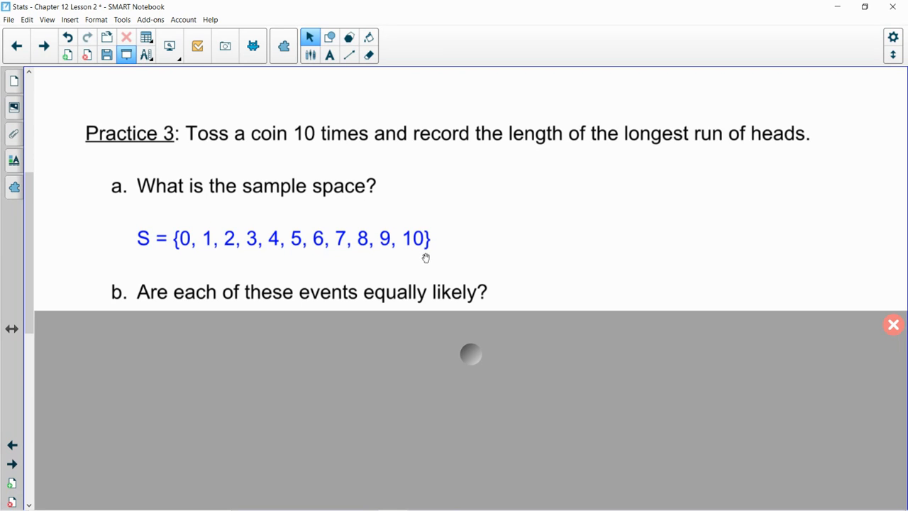
pyautogui.moveTo(293, 157)
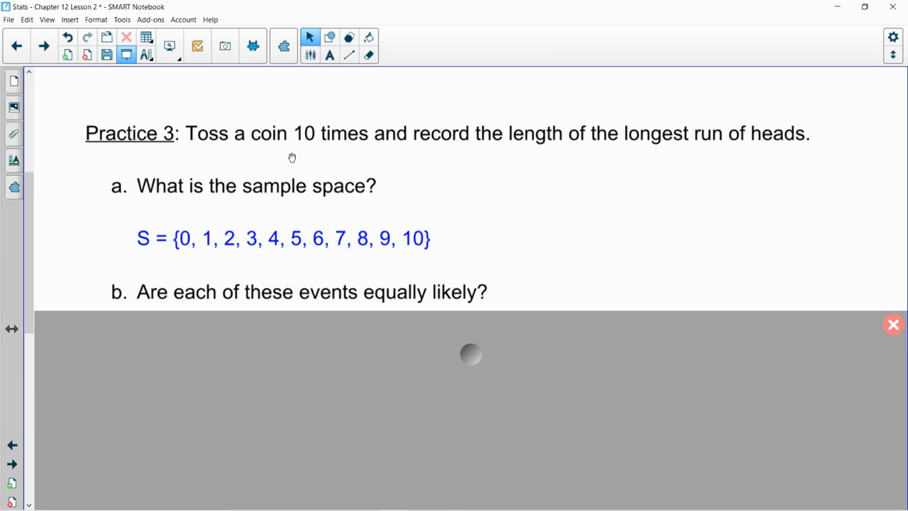
pyautogui.moveTo(298, 278)
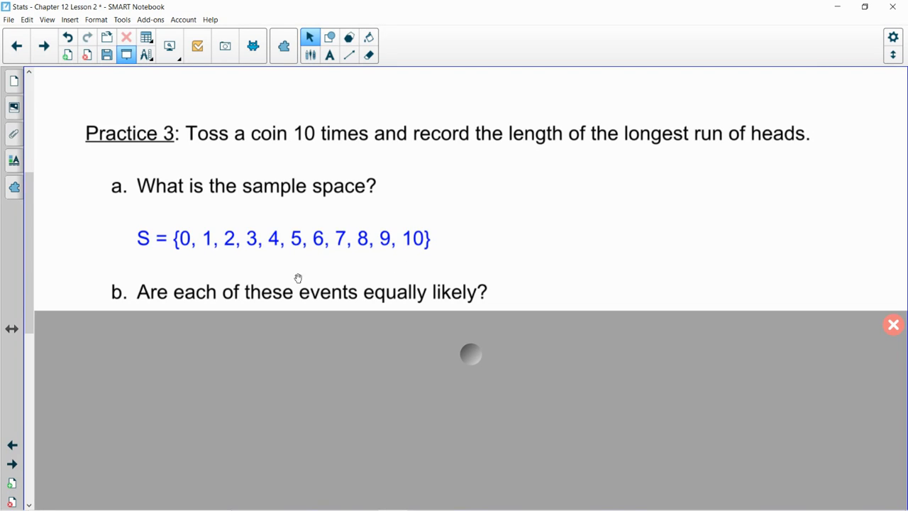
pyautogui.moveTo(278, 252)
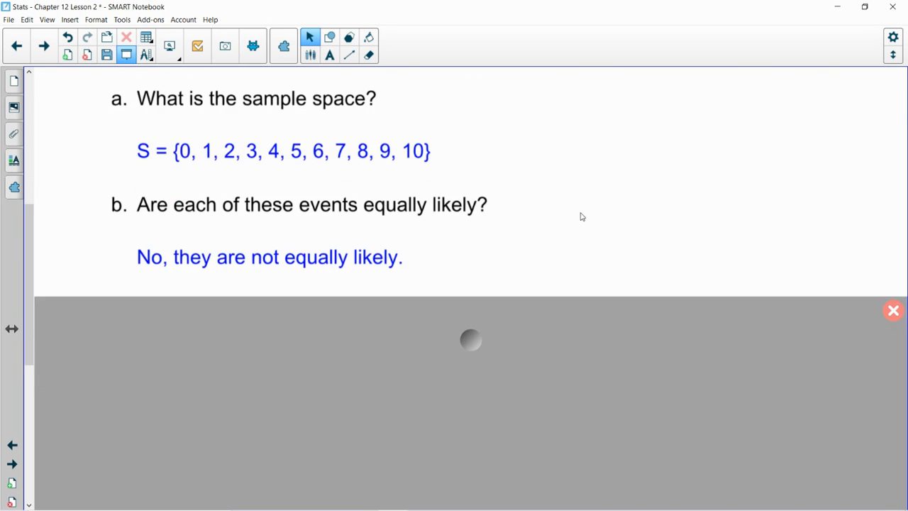
pyautogui.moveTo(518, 365)
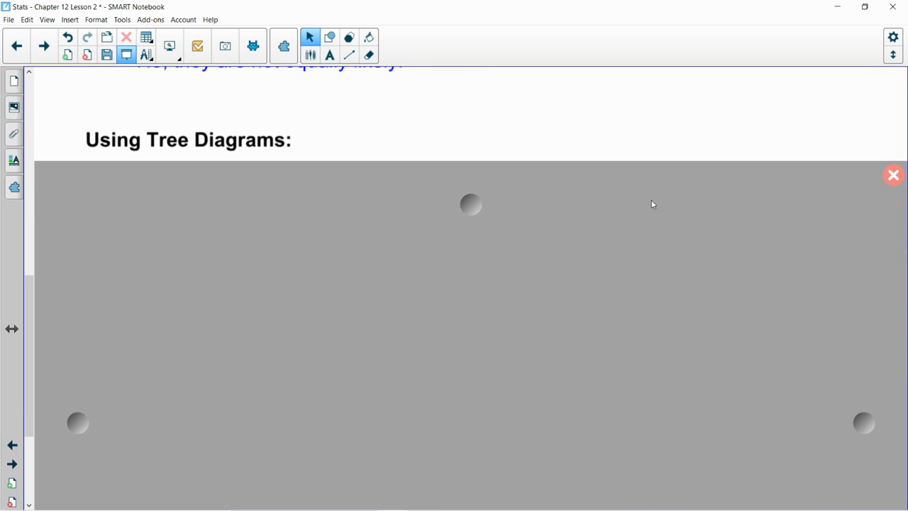
pyautogui.click(894, 176)
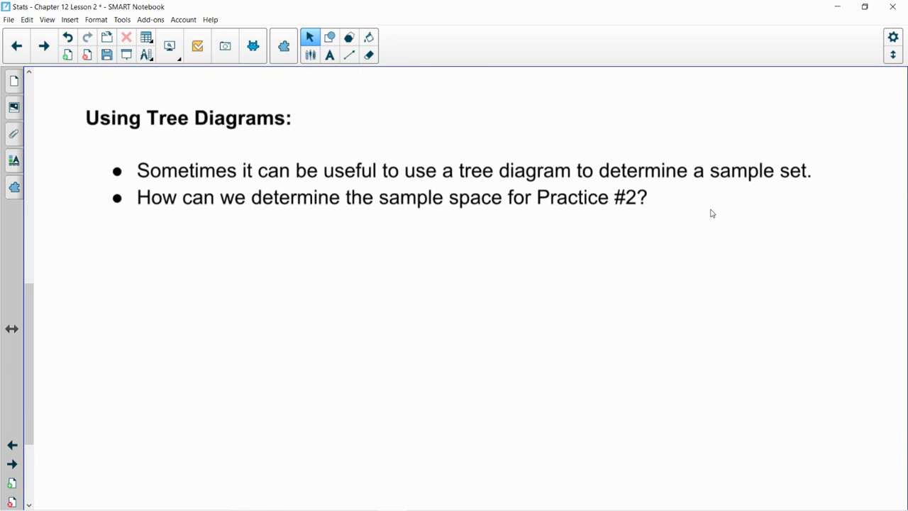
pyautogui.scroll(3)
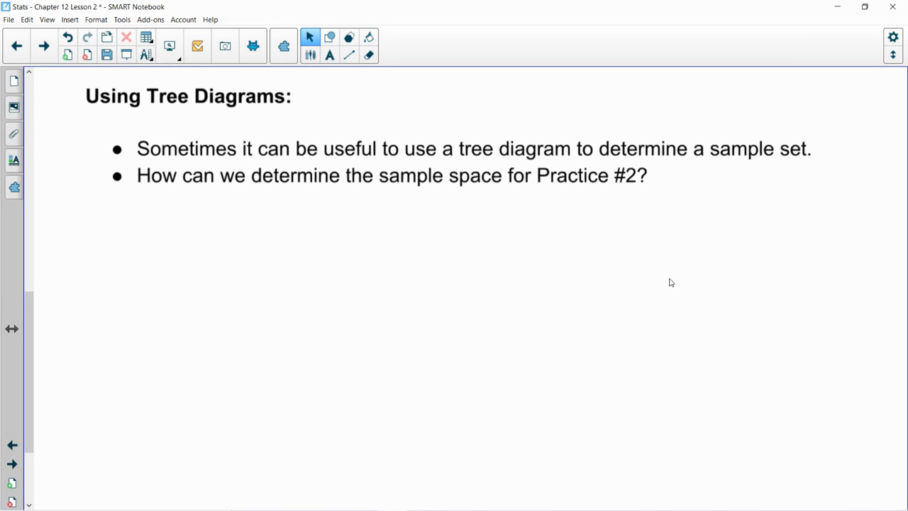
pyautogui.moveTo(624, 265)
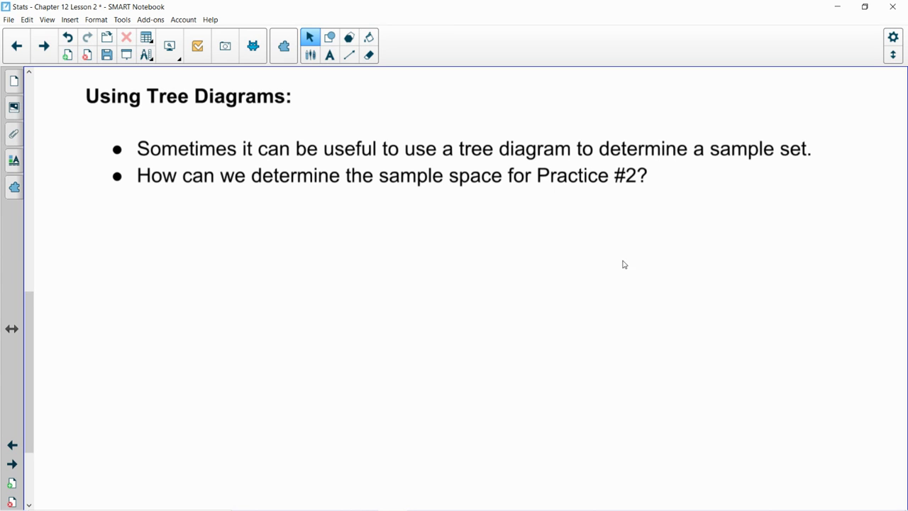
pyautogui.scroll(-3)
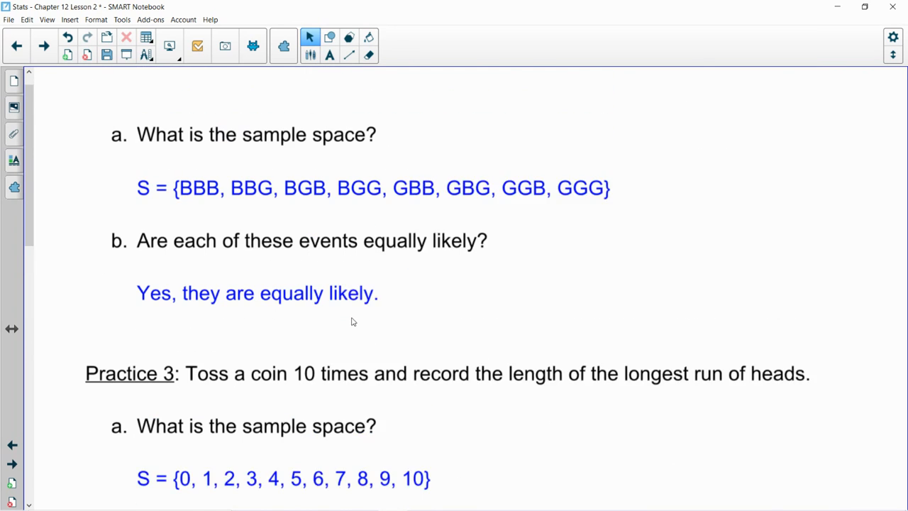
pyautogui.scroll(-3)
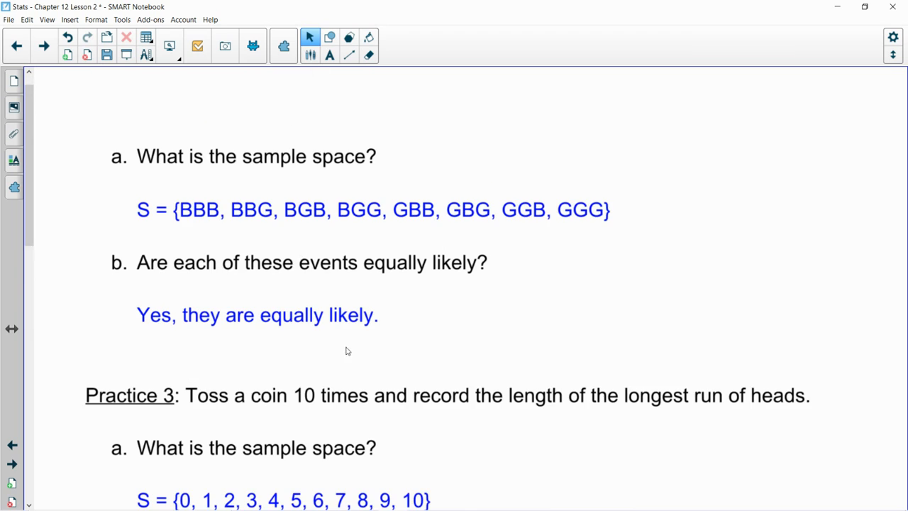
pyautogui.scroll(3)
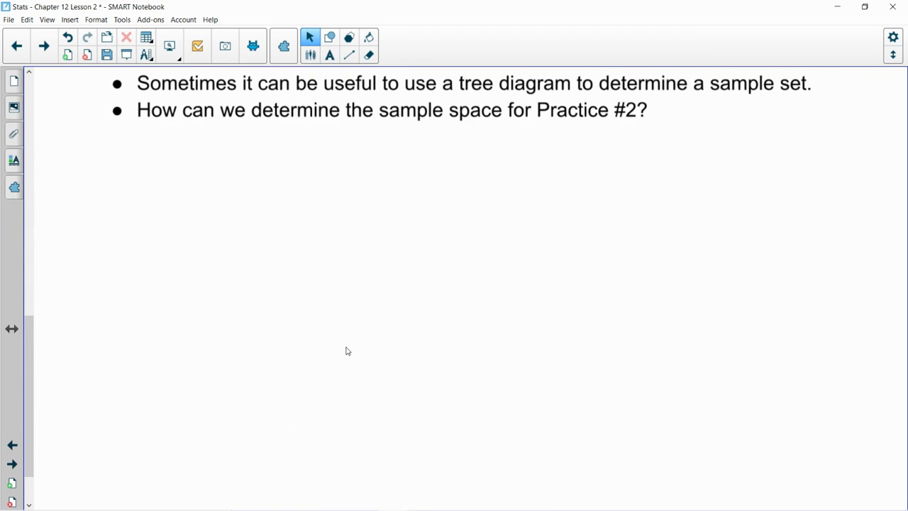
pyautogui.moveTo(428, 137)
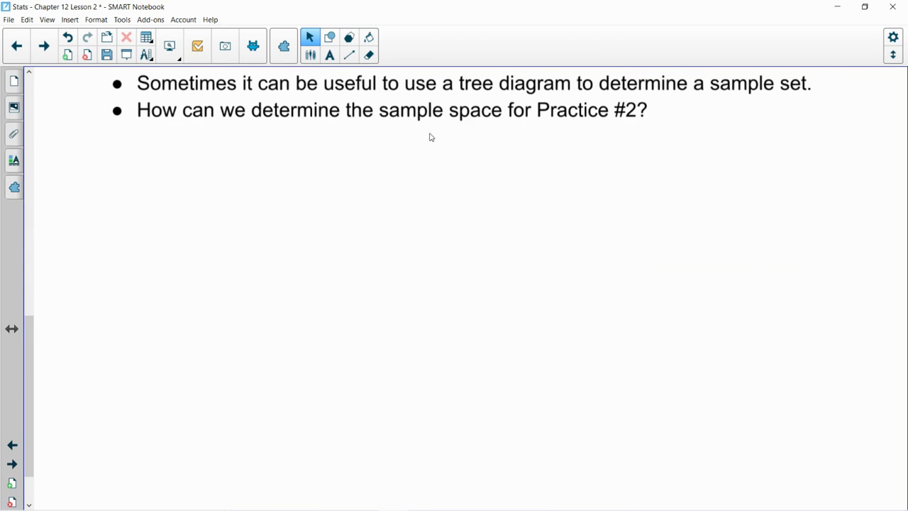
pyautogui.moveTo(263, 235)
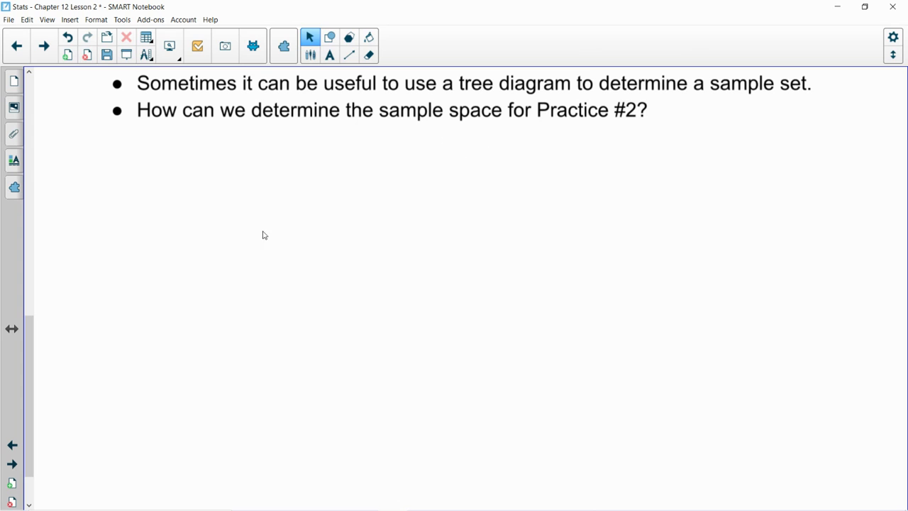
# Step: Draw the two first-level tree branches for B and G
pyautogui.click(349, 55)
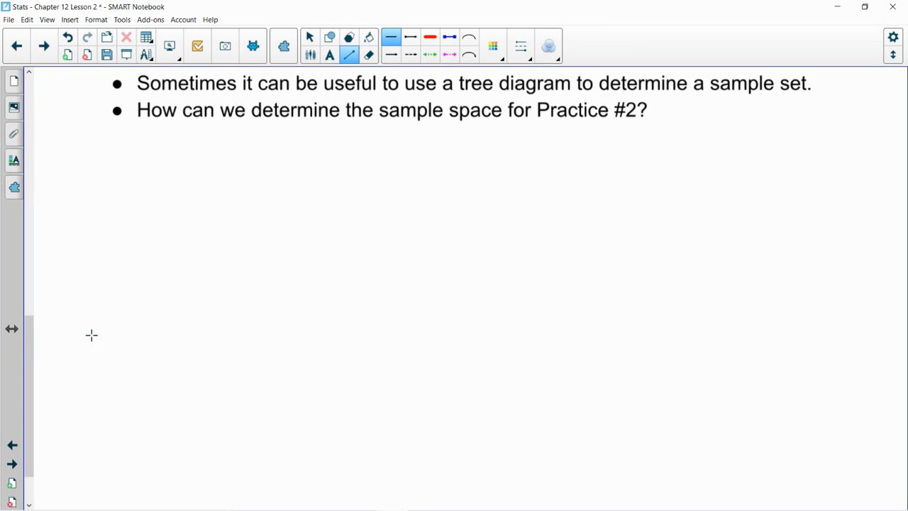
pyautogui.moveTo(80, 362); pyautogui.dragTo(141, 304)
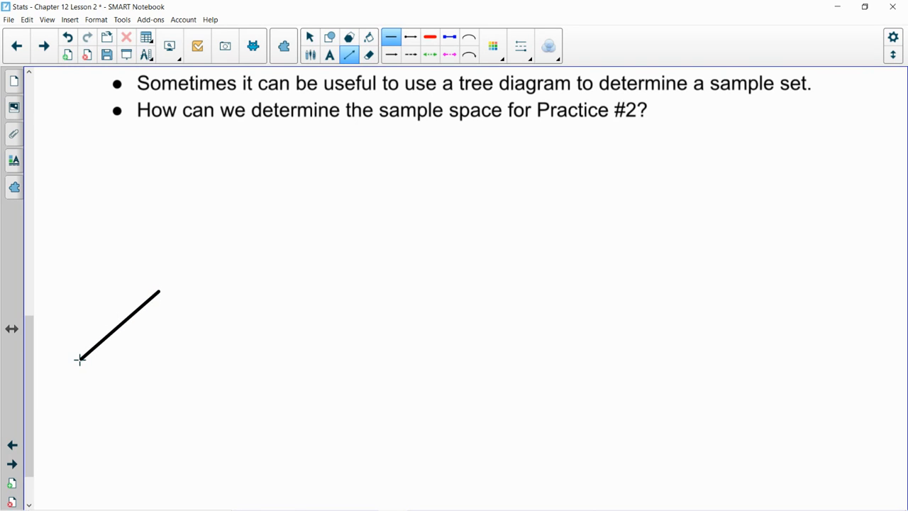
pyautogui.moveTo(79, 360); pyautogui.dragTo(164, 417)
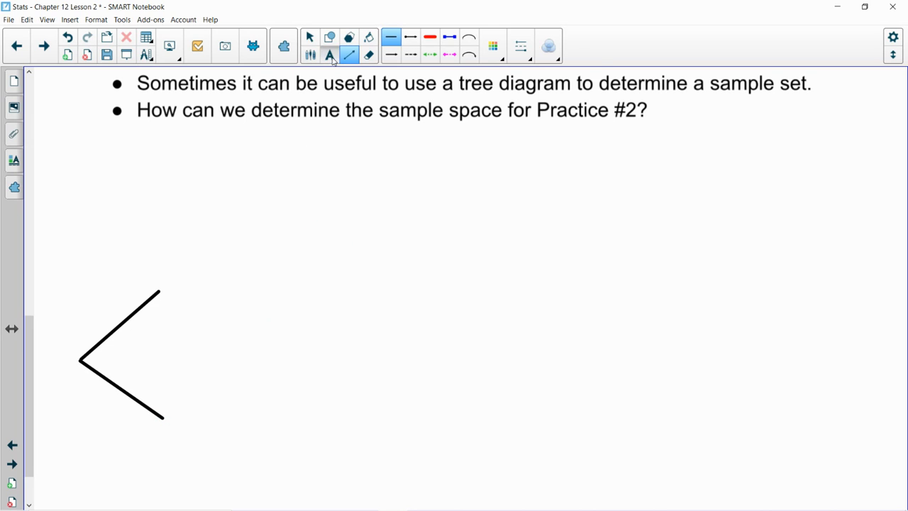
pyautogui.click(329, 55)
pyautogui.write('G')
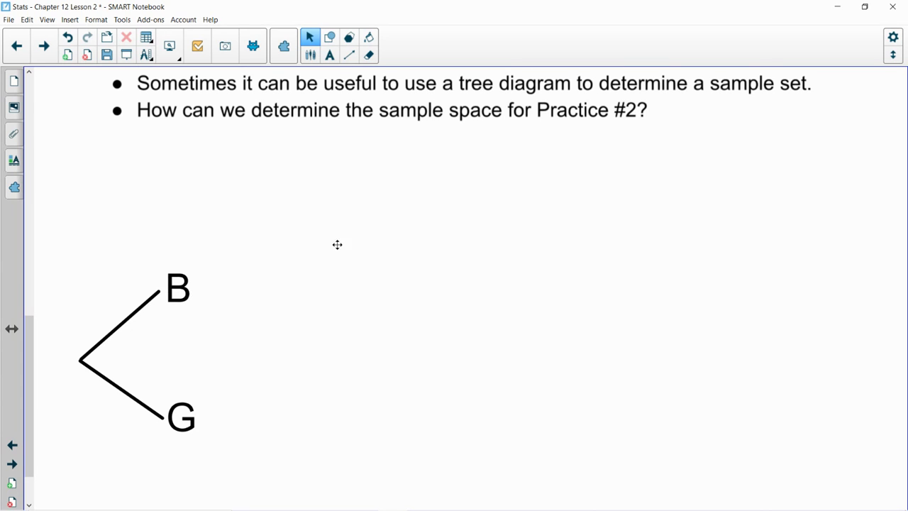
# Step: Draw two second-level branches off the B node
pyautogui.click(348, 55)
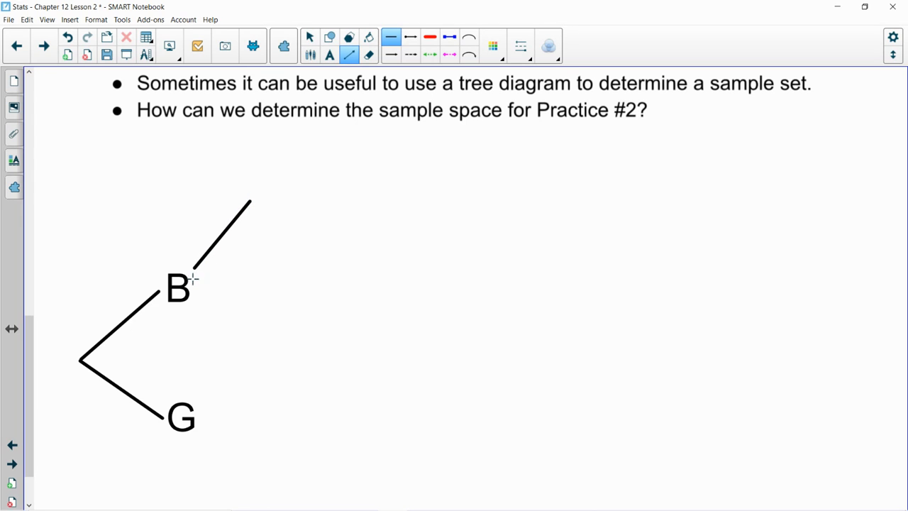
pyautogui.moveTo(192, 279); pyautogui.dragTo(257, 272)
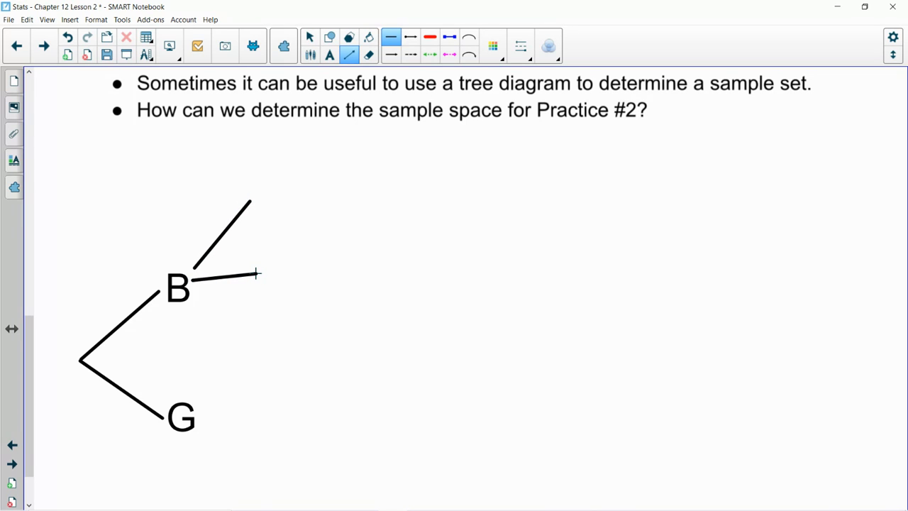
pyautogui.moveTo(202, 410); pyautogui.dragTo(256, 374)
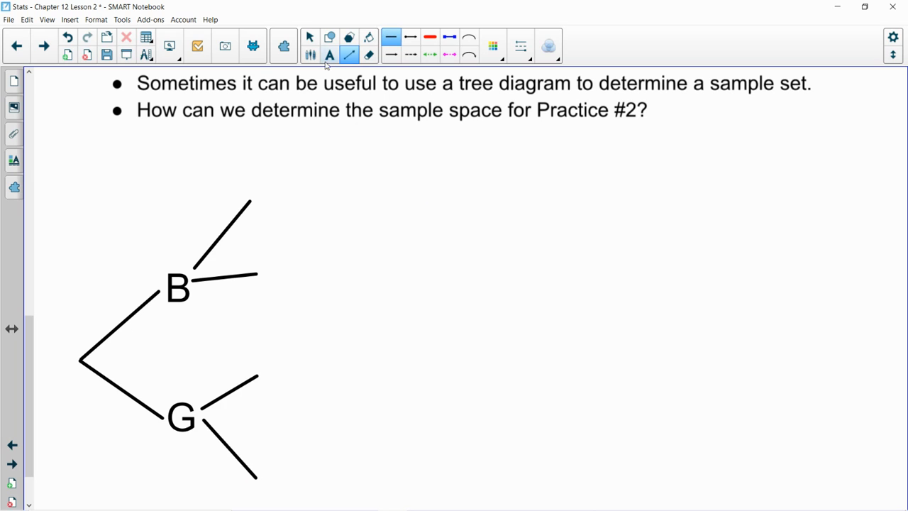
# Step: Add a B label, clone it, and place B and G copies at the second-level branch ends
pyautogui.click(329, 54)
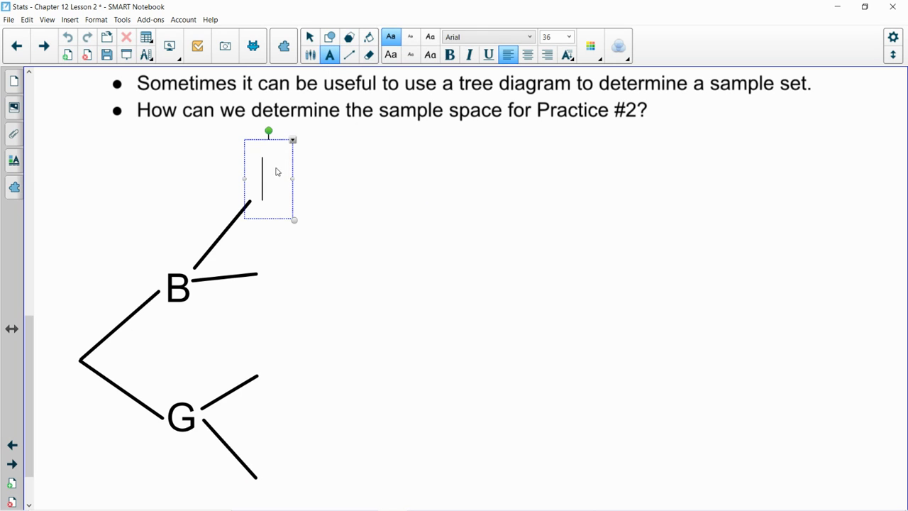
pyautogui.write('B')
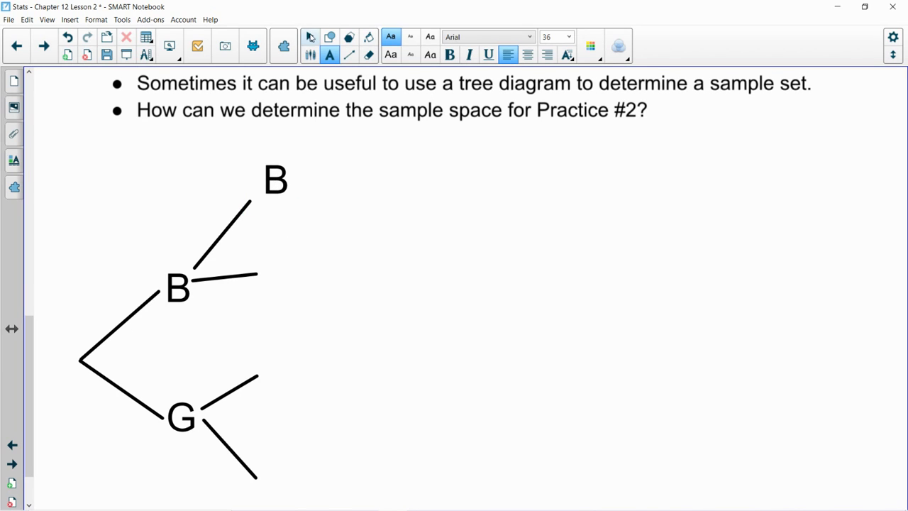
pyautogui.rightClick(276, 178)
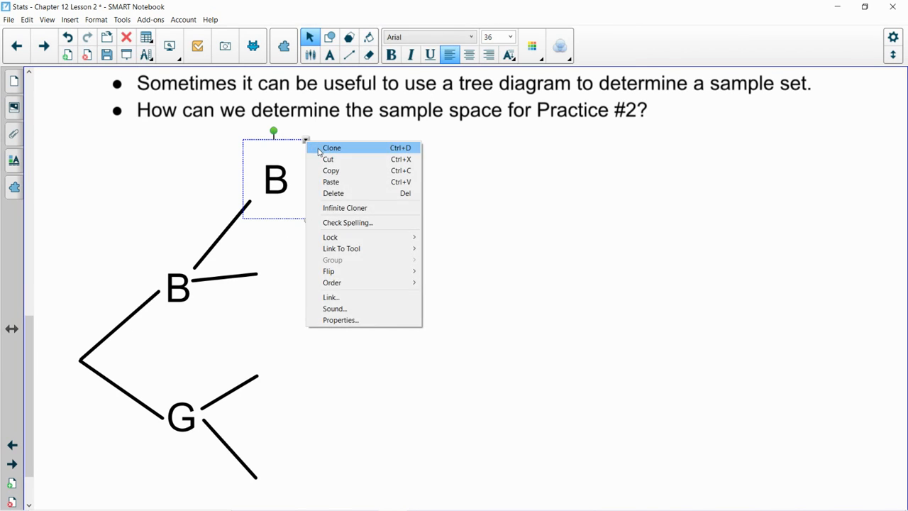
pyautogui.click(331, 148)
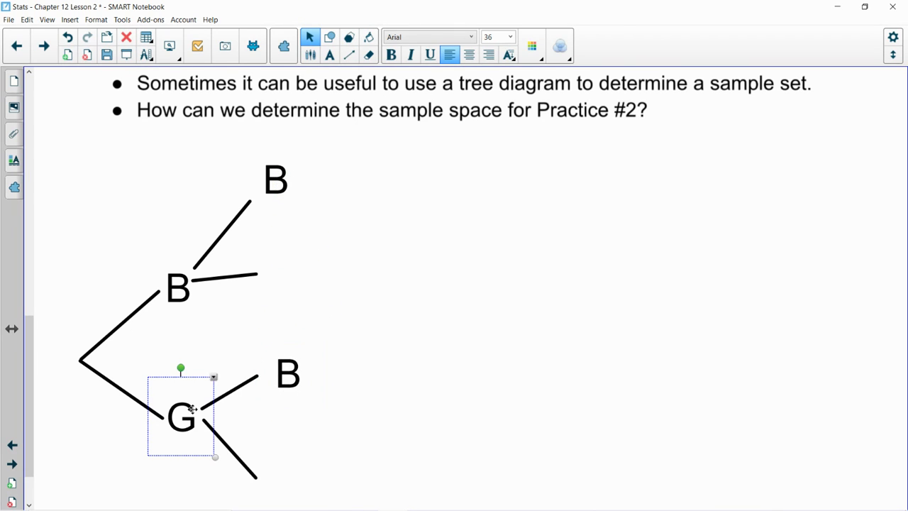
pyautogui.moveTo(180, 416); pyautogui.dragTo(245, 472)
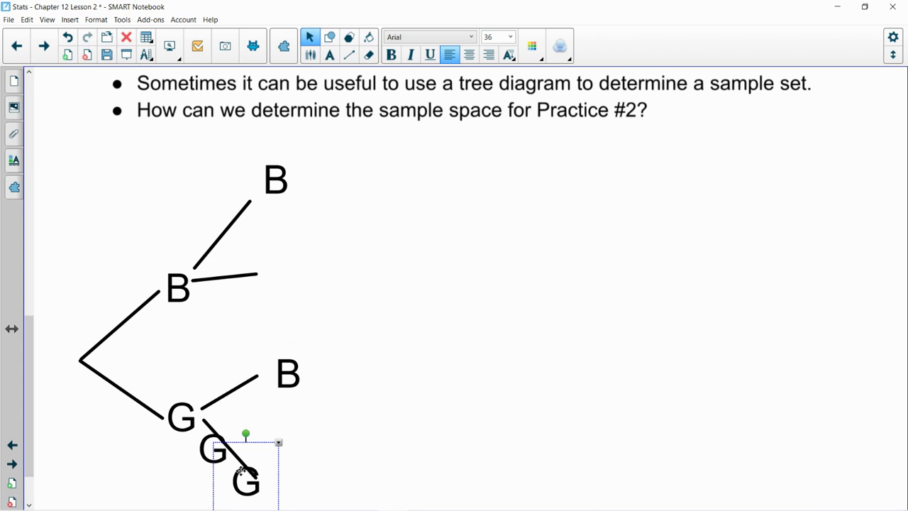
pyautogui.moveTo(246, 482); pyautogui.dragTo(282, 273)
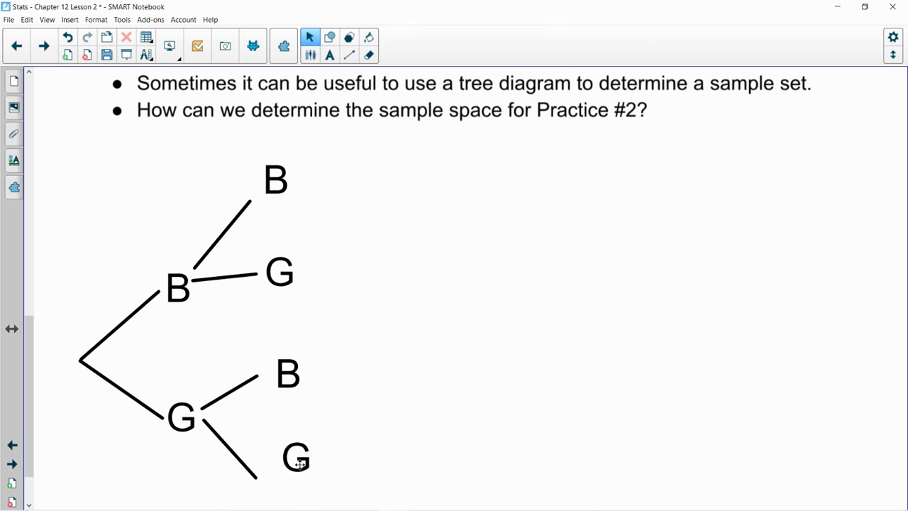
pyautogui.scroll(-3)
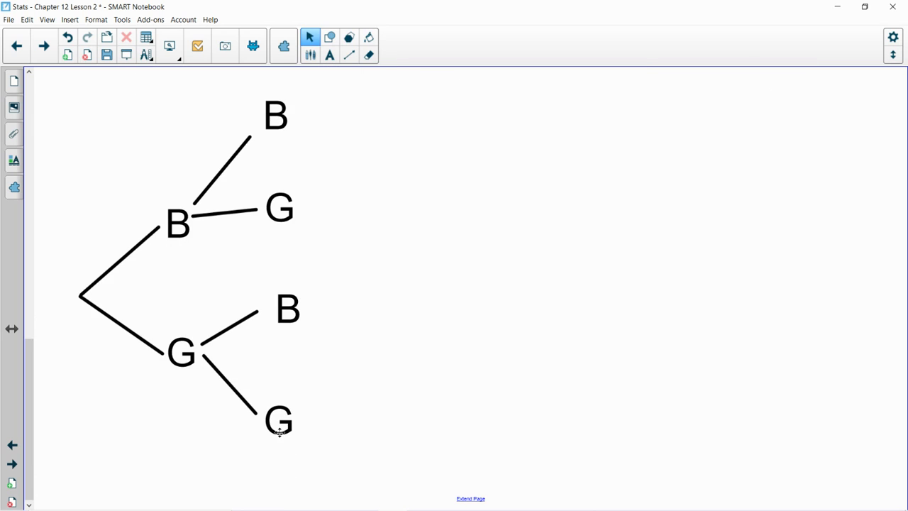
pyautogui.scroll(3)
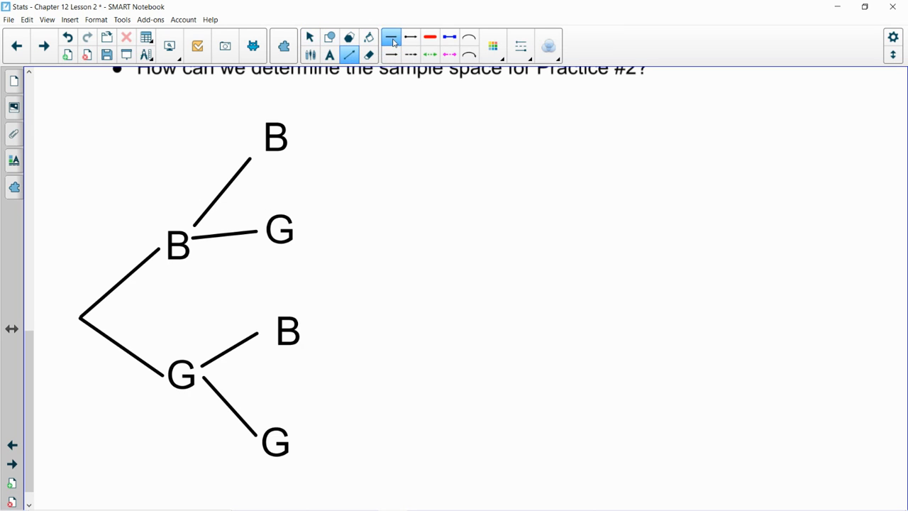
# Step: Draw third-level branches off the top B, the G, and the lower second-level B
pyautogui.moveTo(298, 131); pyautogui.dragTo(383, 94)
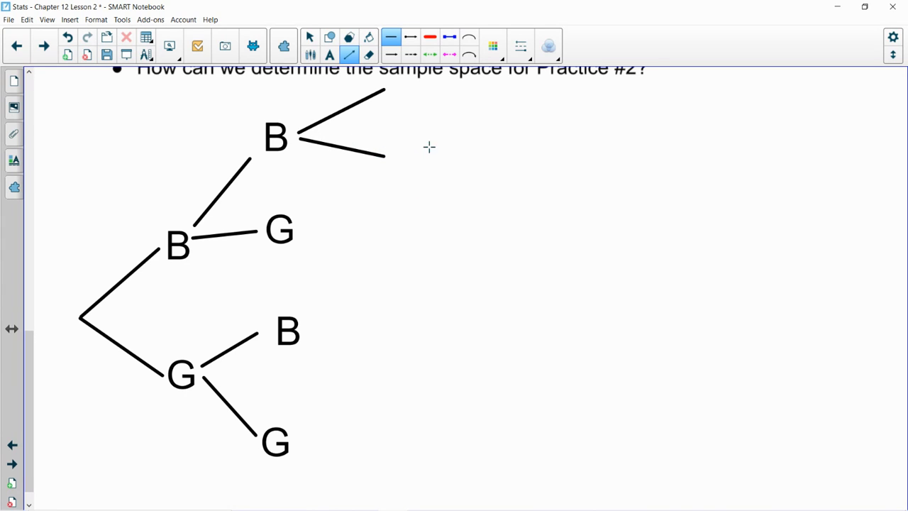
pyautogui.moveTo(398, 142)
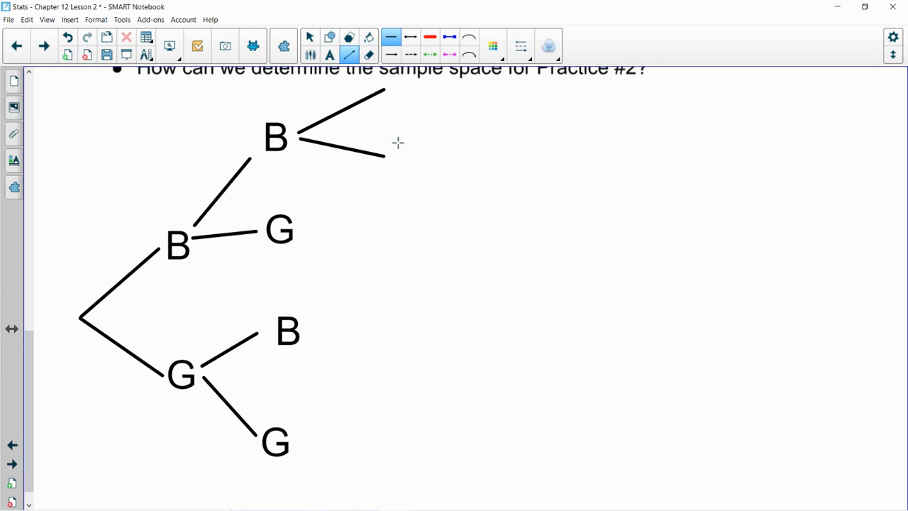
pyautogui.moveTo(309, 234); pyautogui.dragTo(387, 197)
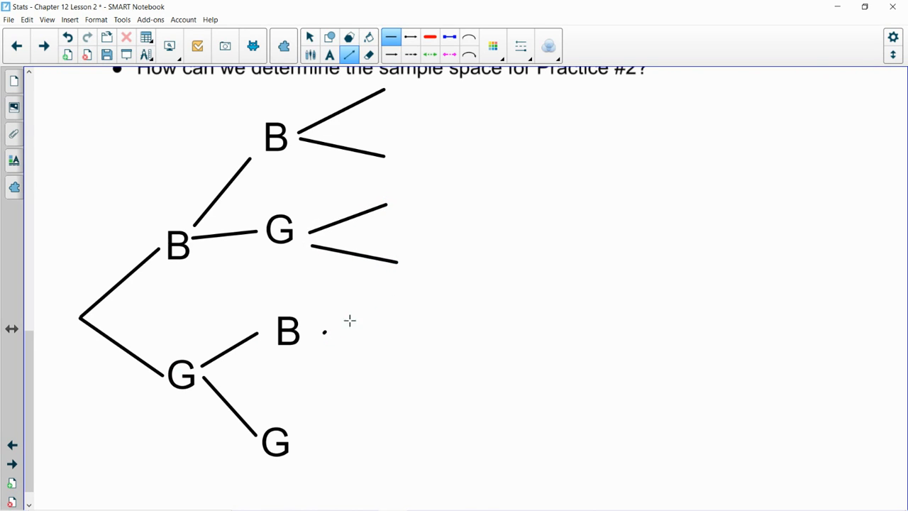
pyautogui.moveTo(319, 330); pyautogui.dragTo(408, 380)
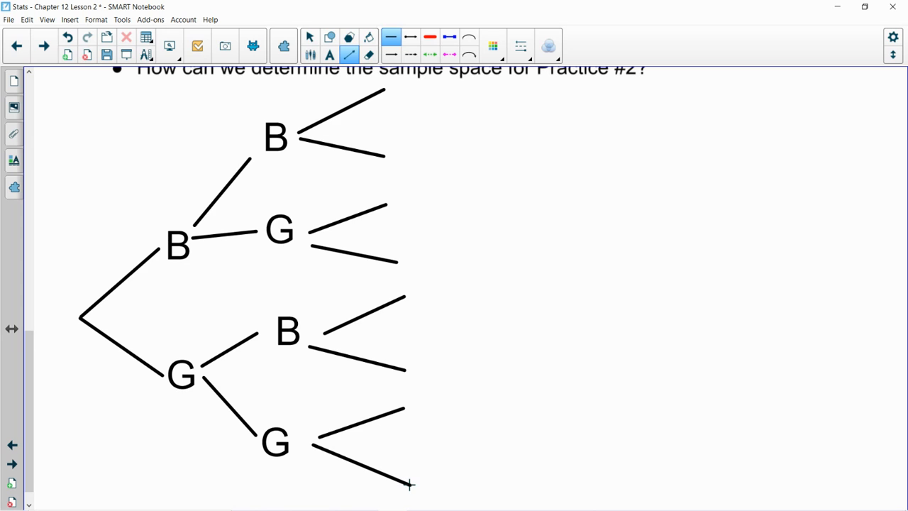
pyautogui.click(276, 136)
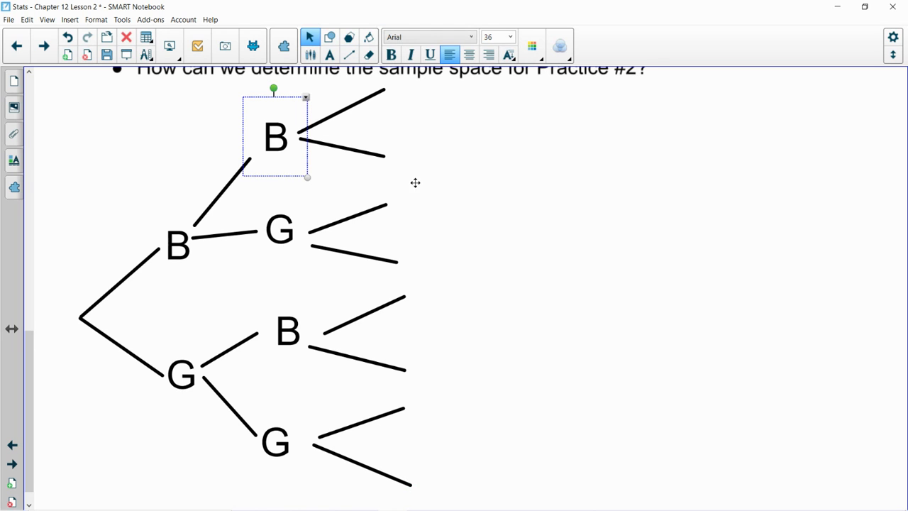
# Step: Move copied B and G labels onto the third-level branch ends
pyautogui.moveTo(275, 136); pyautogui.dragTo(340, 205)
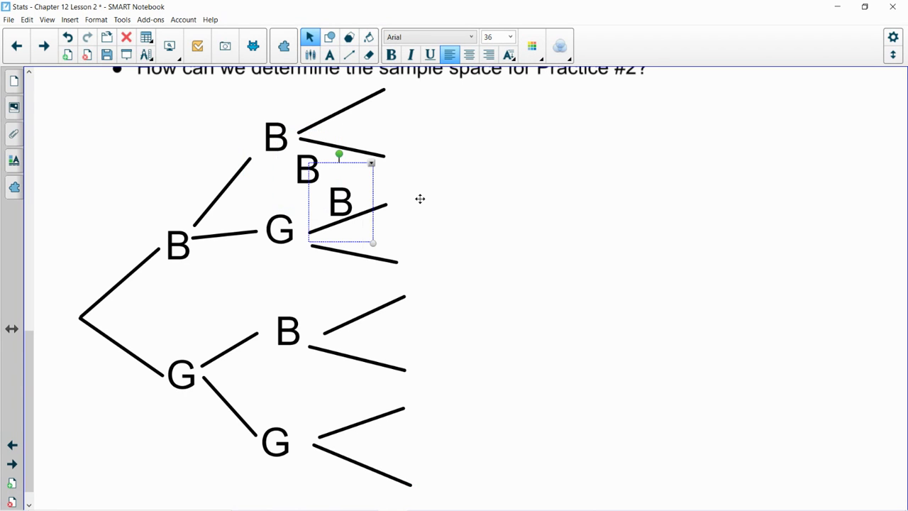
pyautogui.moveTo(339, 202); pyautogui.dragTo(405, 266)
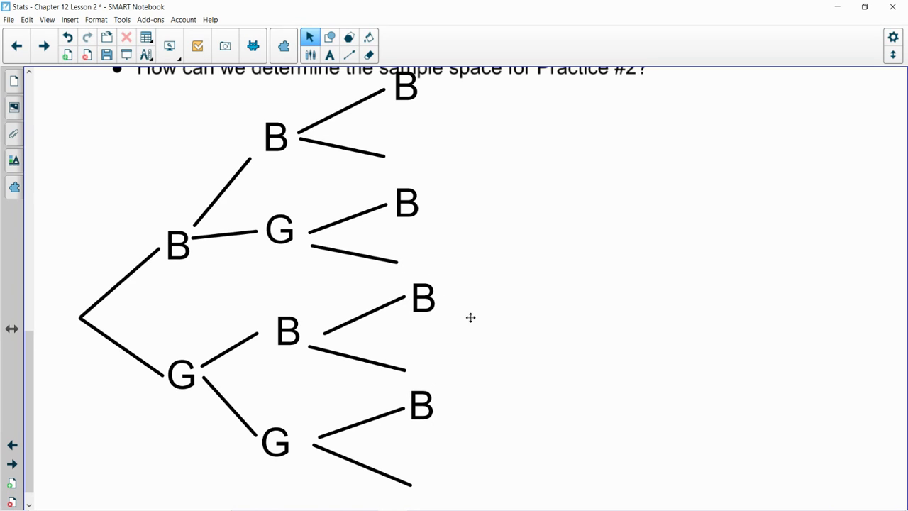
pyautogui.click(279, 229)
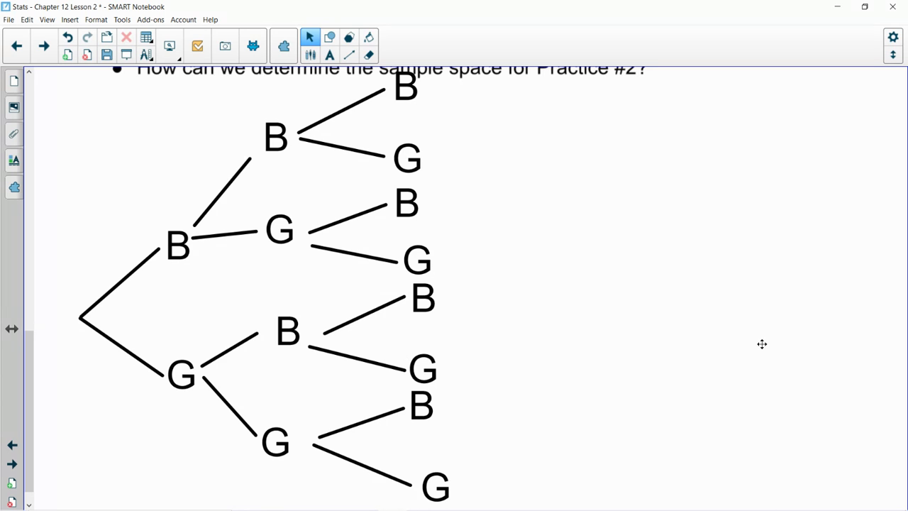
pyautogui.moveTo(659, 144)
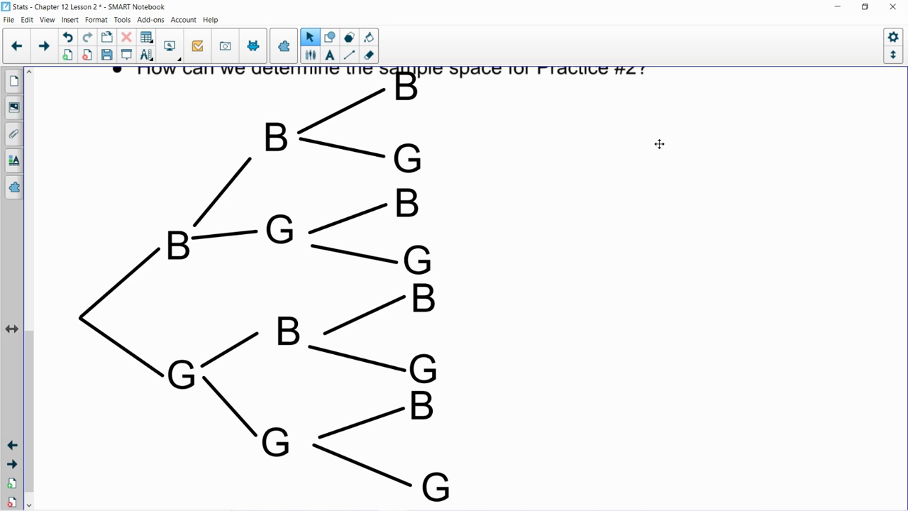
pyautogui.scroll(3)
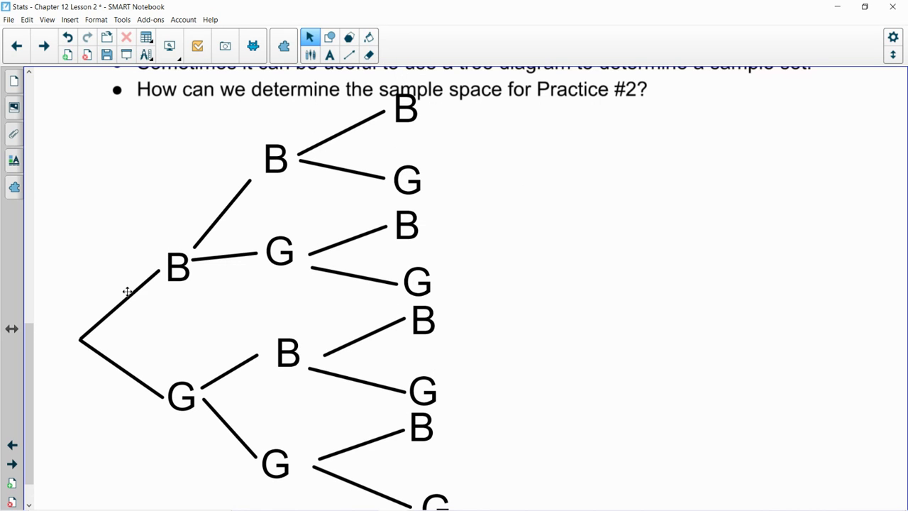
pyautogui.moveTo(448, 93)
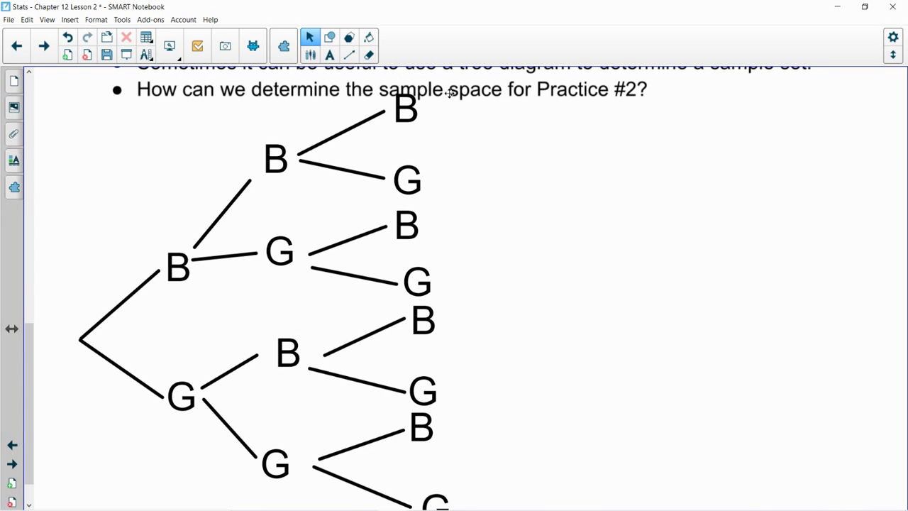
# Step: Add a text box reading BBB beside the top branch end
pyautogui.click(329, 55)
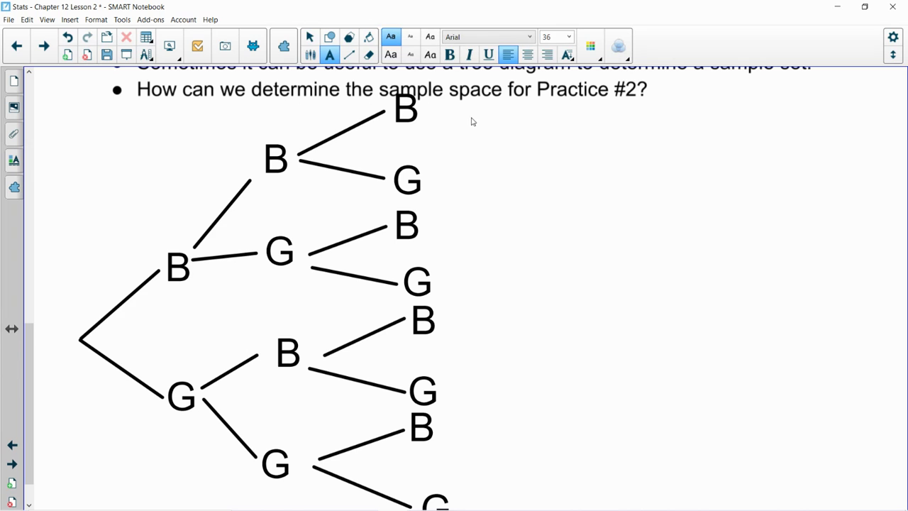
pyautogui.moveTo(440, 85); pyautogui.dragTo(490, 167)
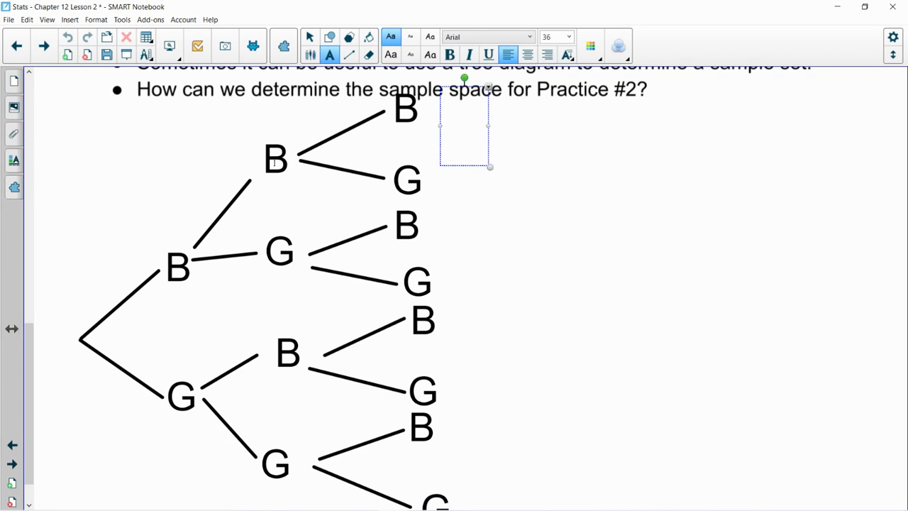
pyautogui.write('BB')
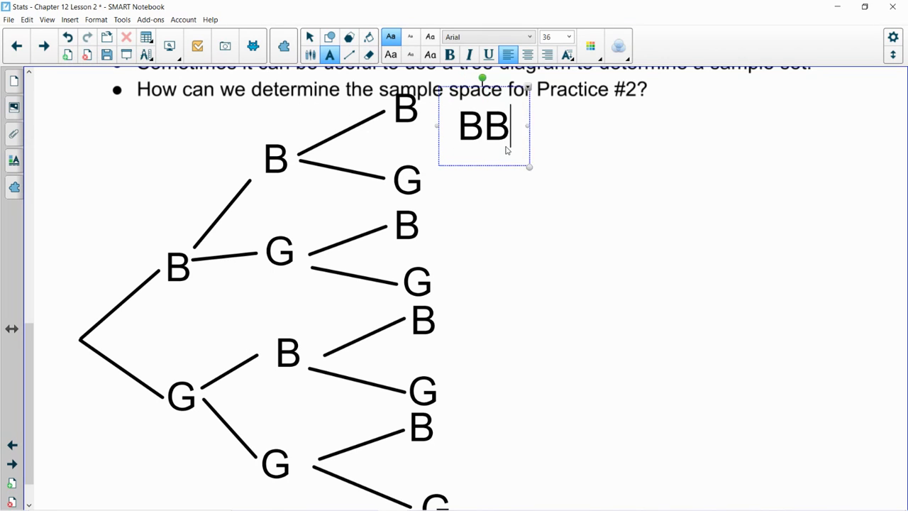
pyautogui.write('B')
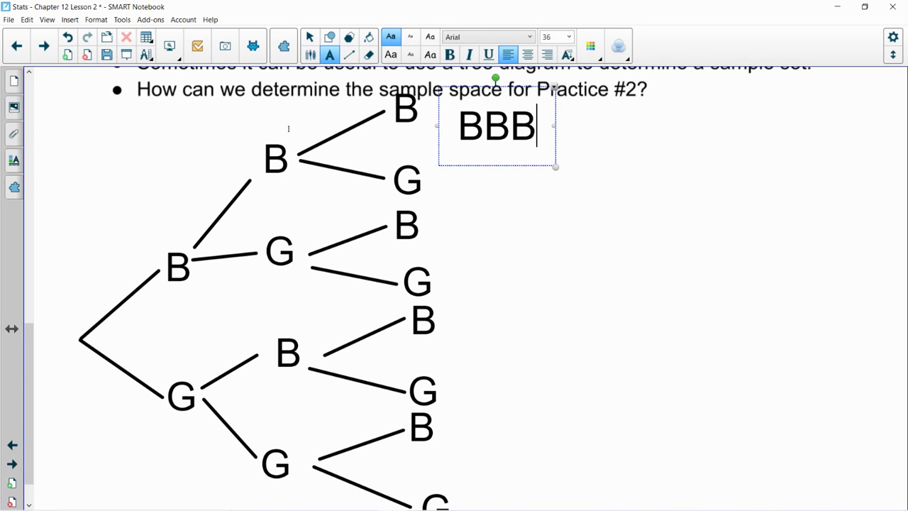
# Step: Add BBG, BGB and BGG below BBB
pyautogui.click(460, 174)
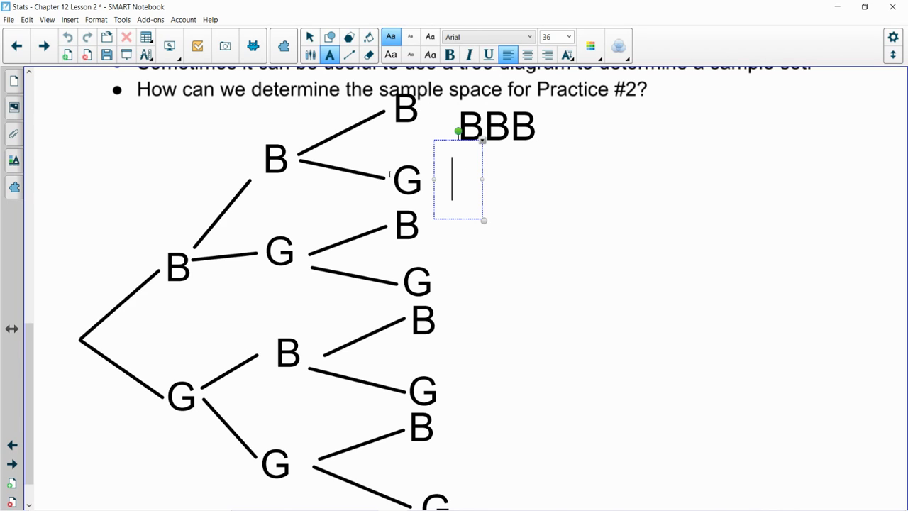
pyautogui.moveTo(121, 318)
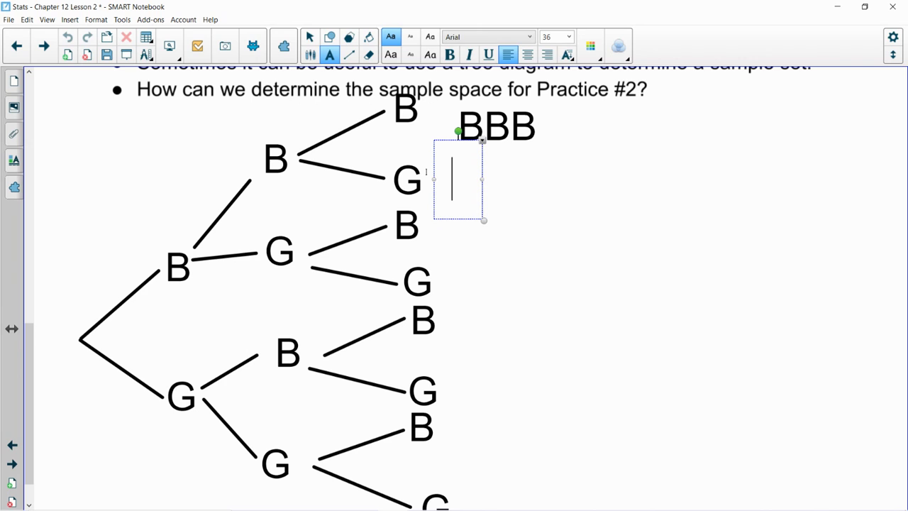
pyautogui.write('BBG')
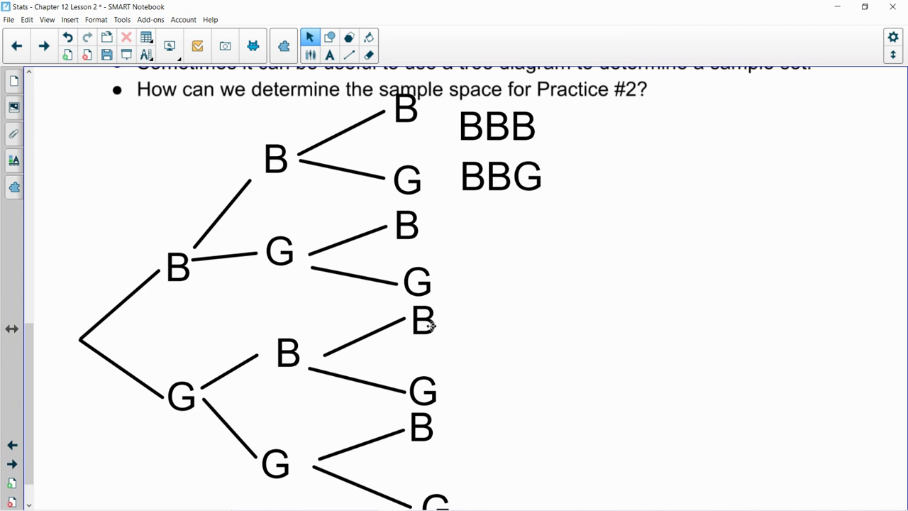
pyautogui.moveTo(184, 241)
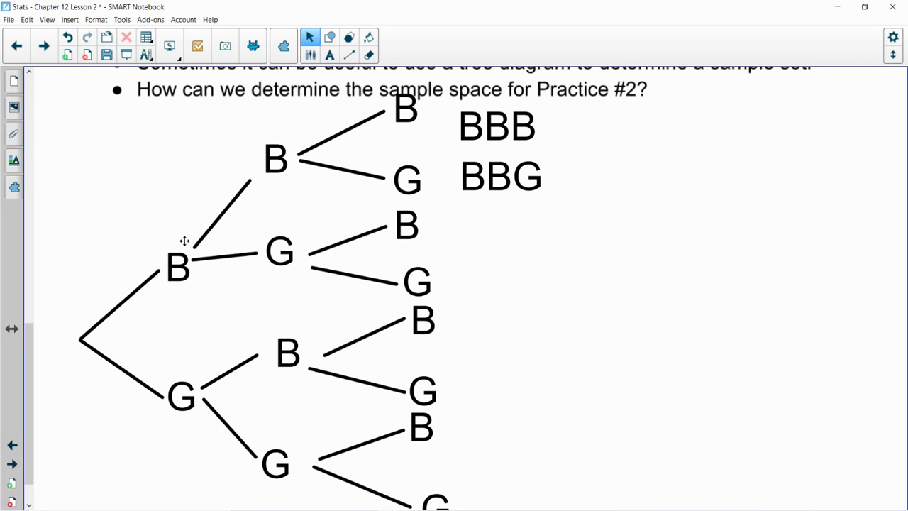
pyautogui.moveTo(281, 257)
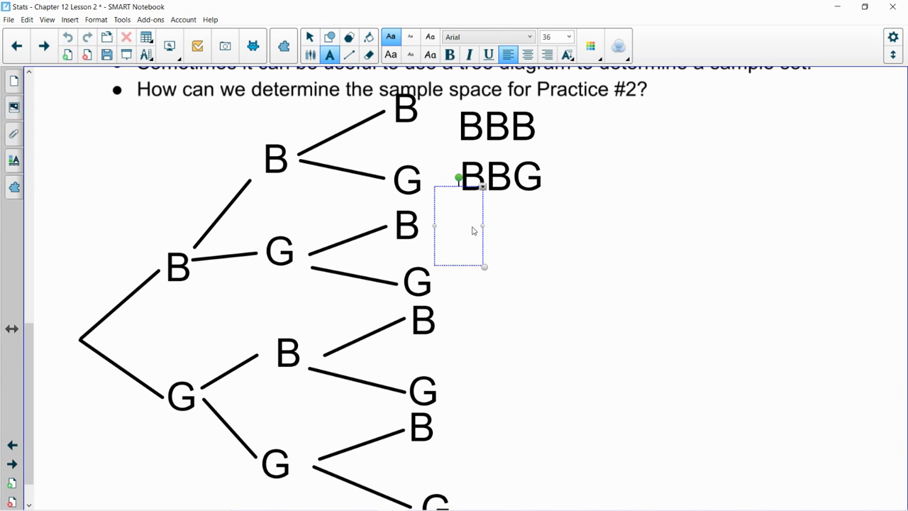
pyautogui.write('BGB')
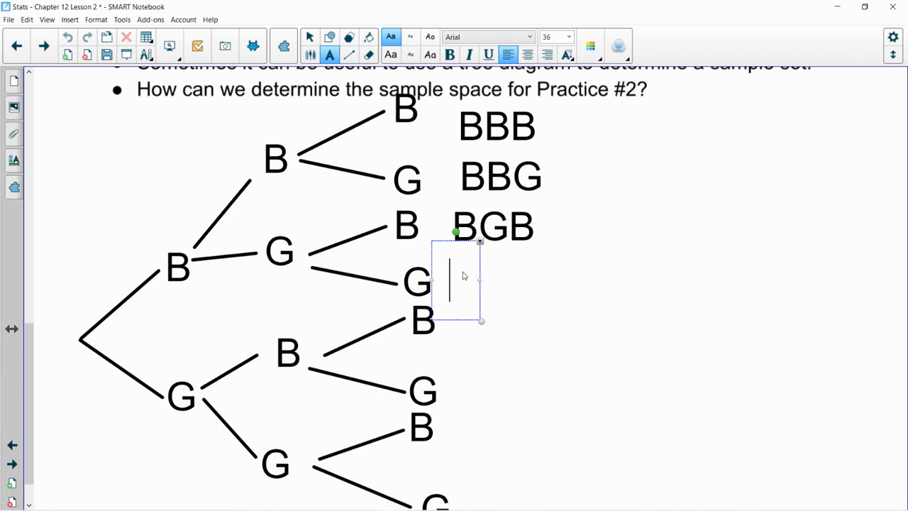
pyautogui.write('BGG')
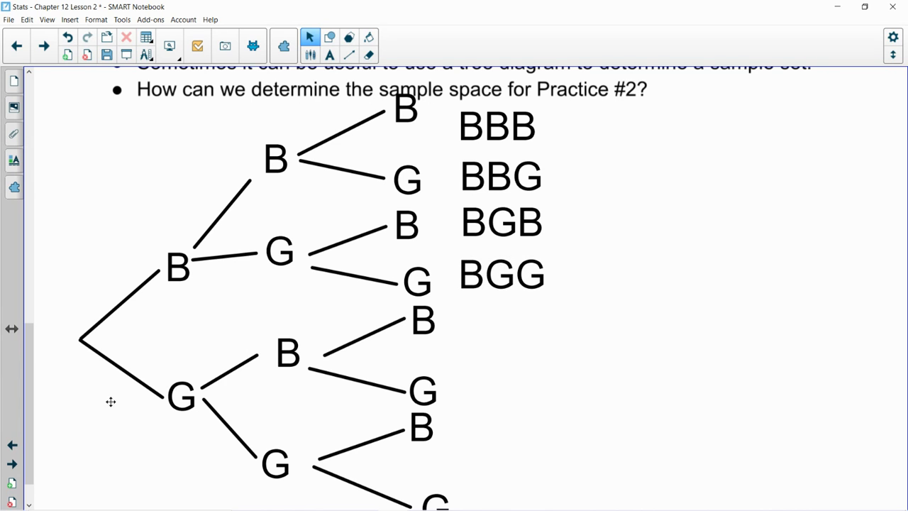
pyautogui.click(329, 55)
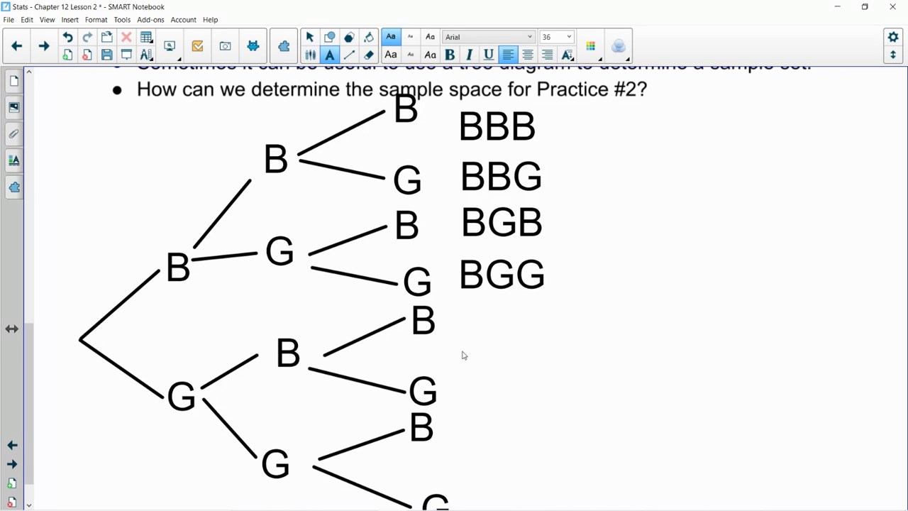
# Step: Type GBB, GBG, GGB and GGG beside the lower branch ends
pyautogui.click(461, 355)
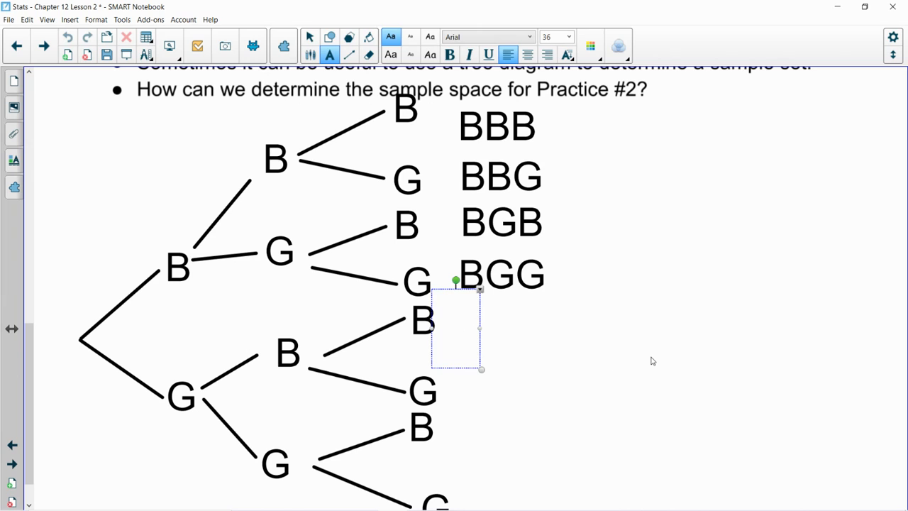
pyautogui.write('GBB')
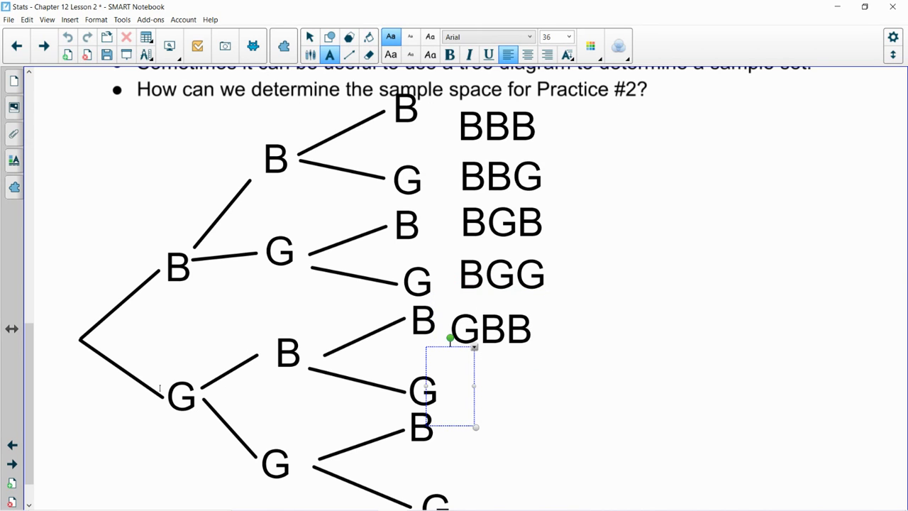
pyautogui.write('GBG')
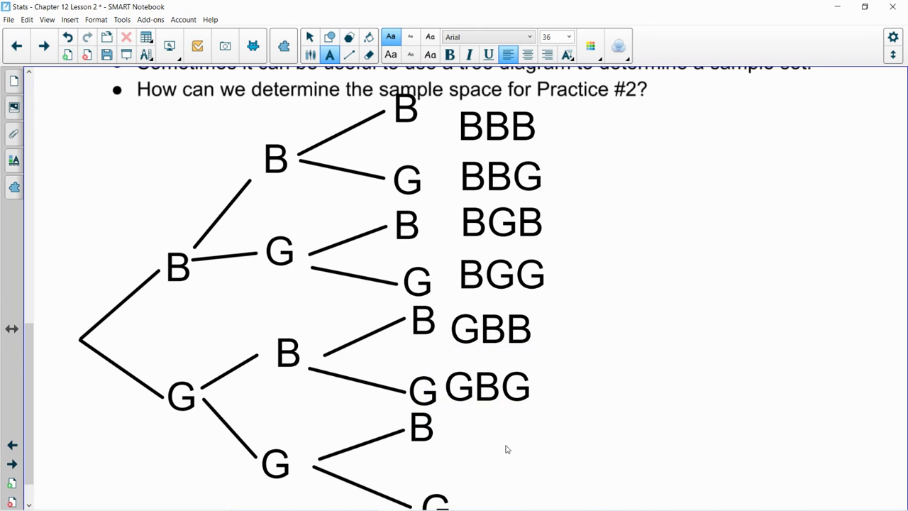
pyautogui.click(465, 433)
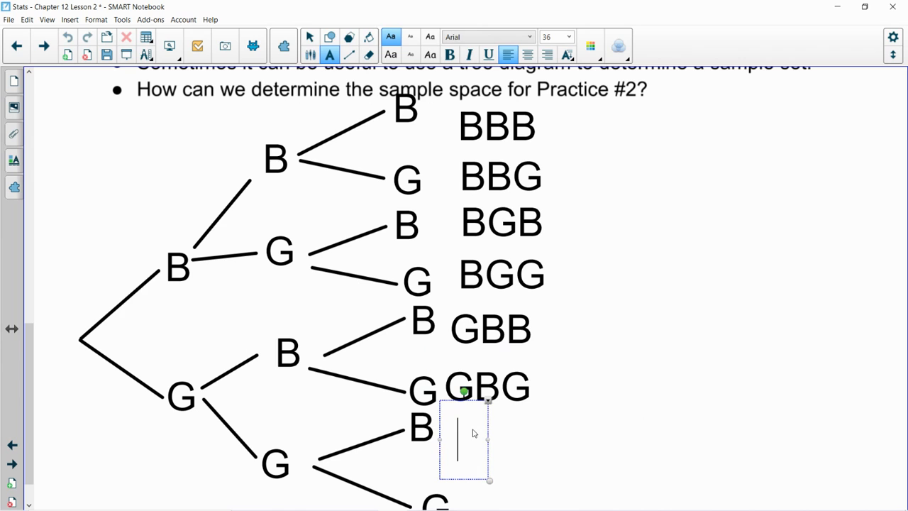
pyautogui.write('GGB')
pyautogui.write('GGG')
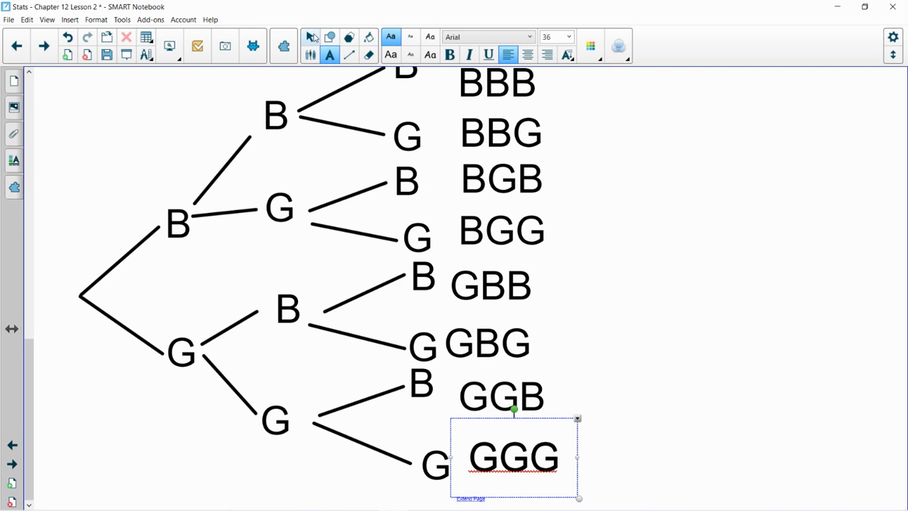
pyautogui.click(505, 279)
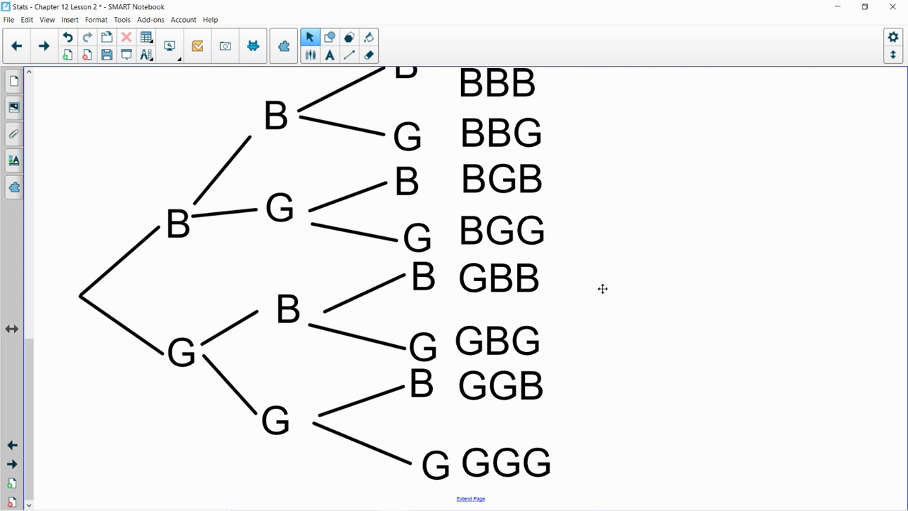
# Step: Scroll up to view the completed tree diagram with all eight outcomes
pyautogui.scroll(3)
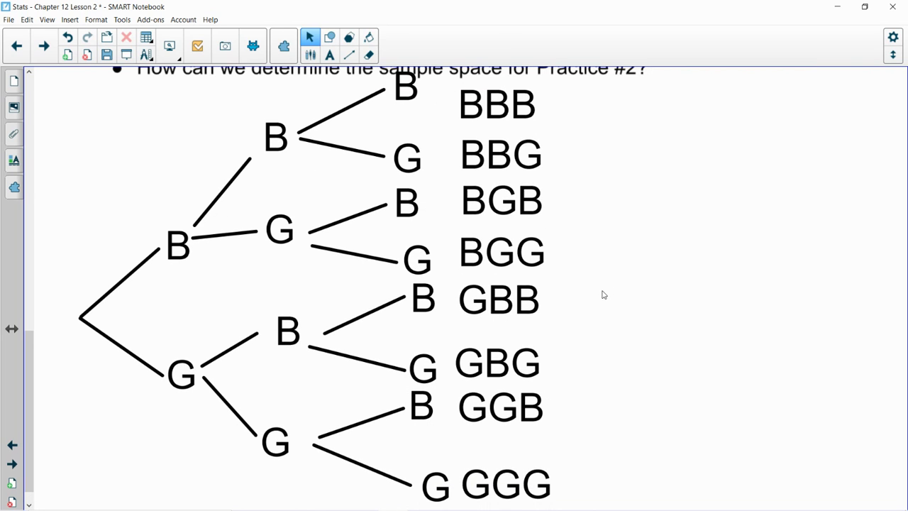